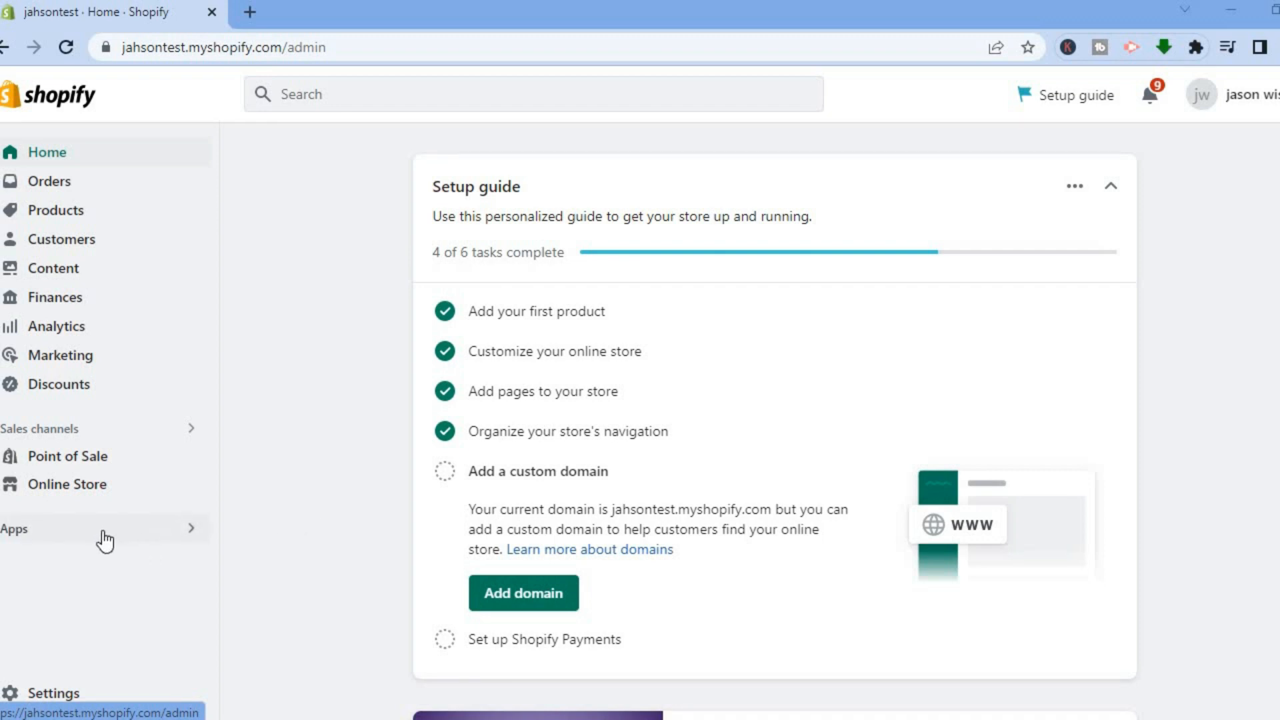
pyautogui.moveTo(110, 538)
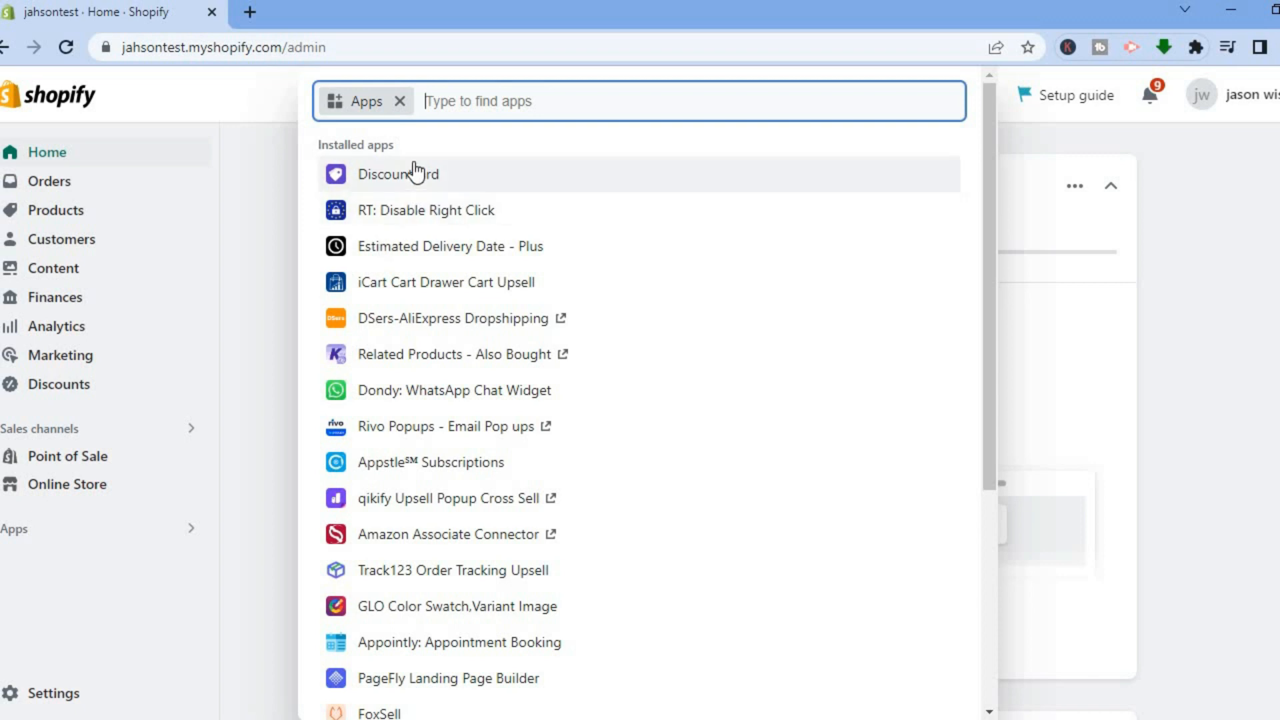
# Open the DiscountYard app from the installed apps list
pyautogui.click(398, 174)
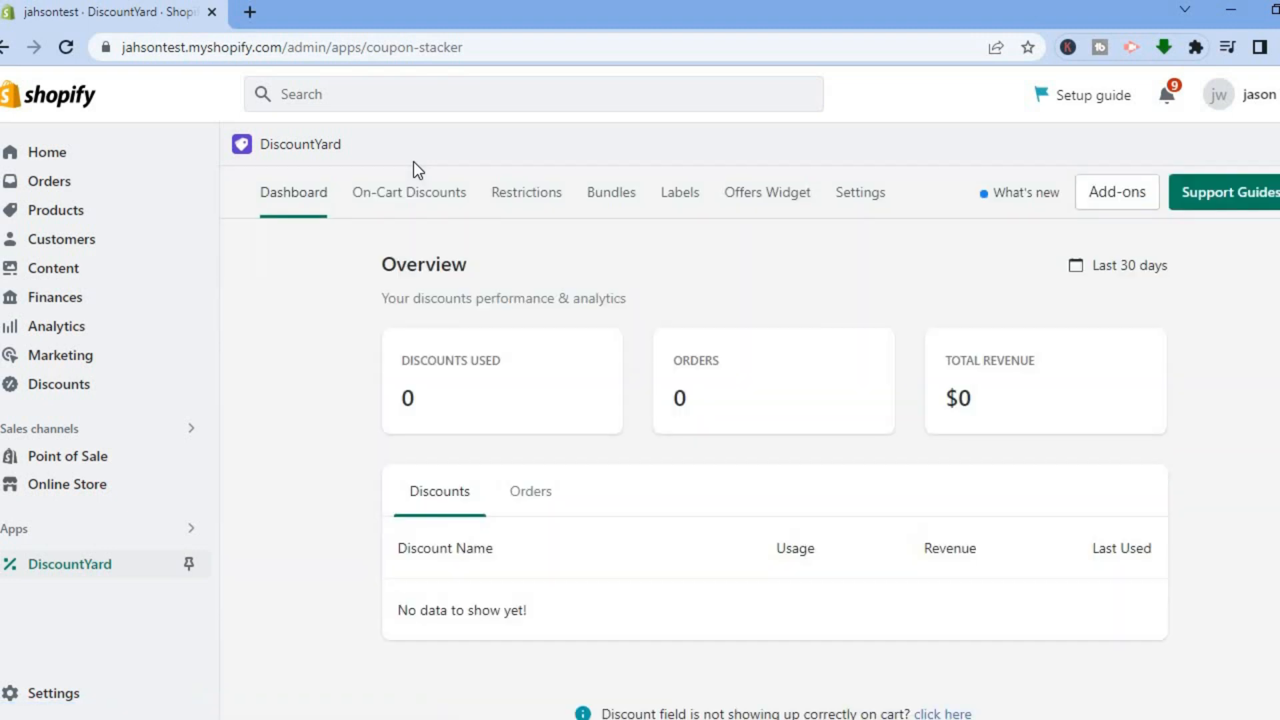
pyautogui.moveTo(1123, 131)
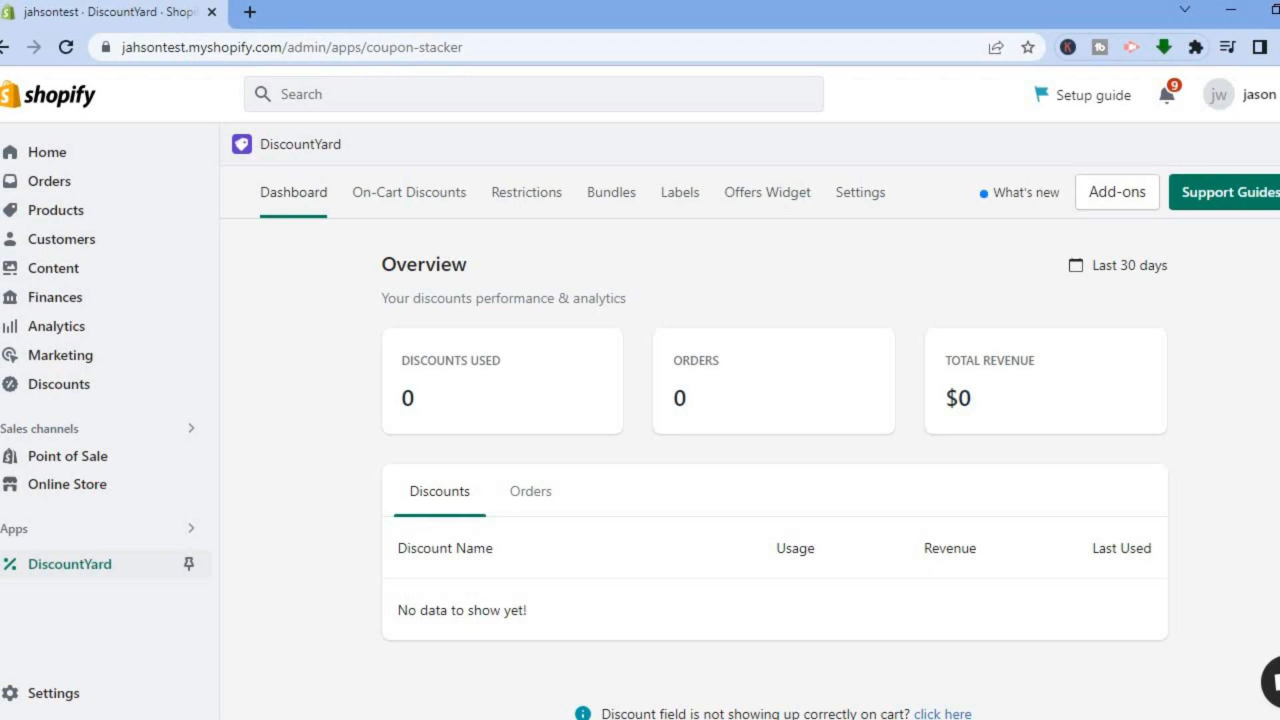
# Open DiscountYard's app settings page and scroll down to the Delete this app section
pyautogui.click(1227, 192)
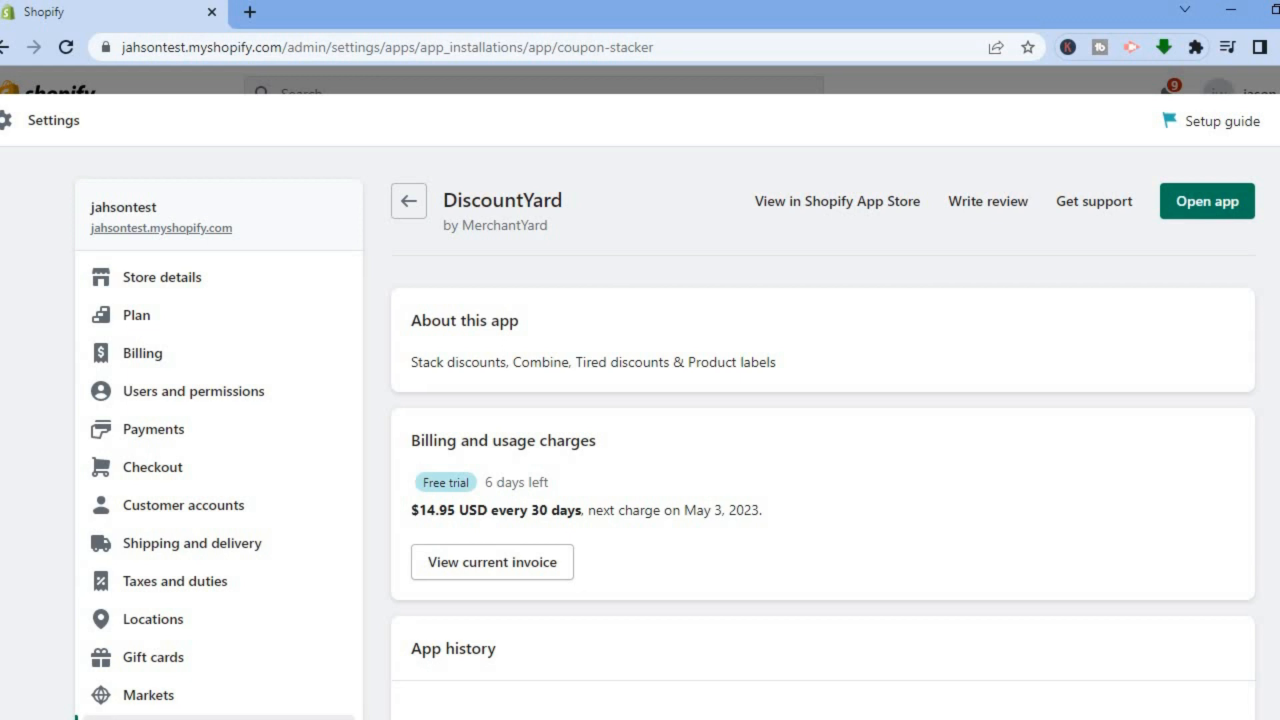
pyautogui.scroll(-3)
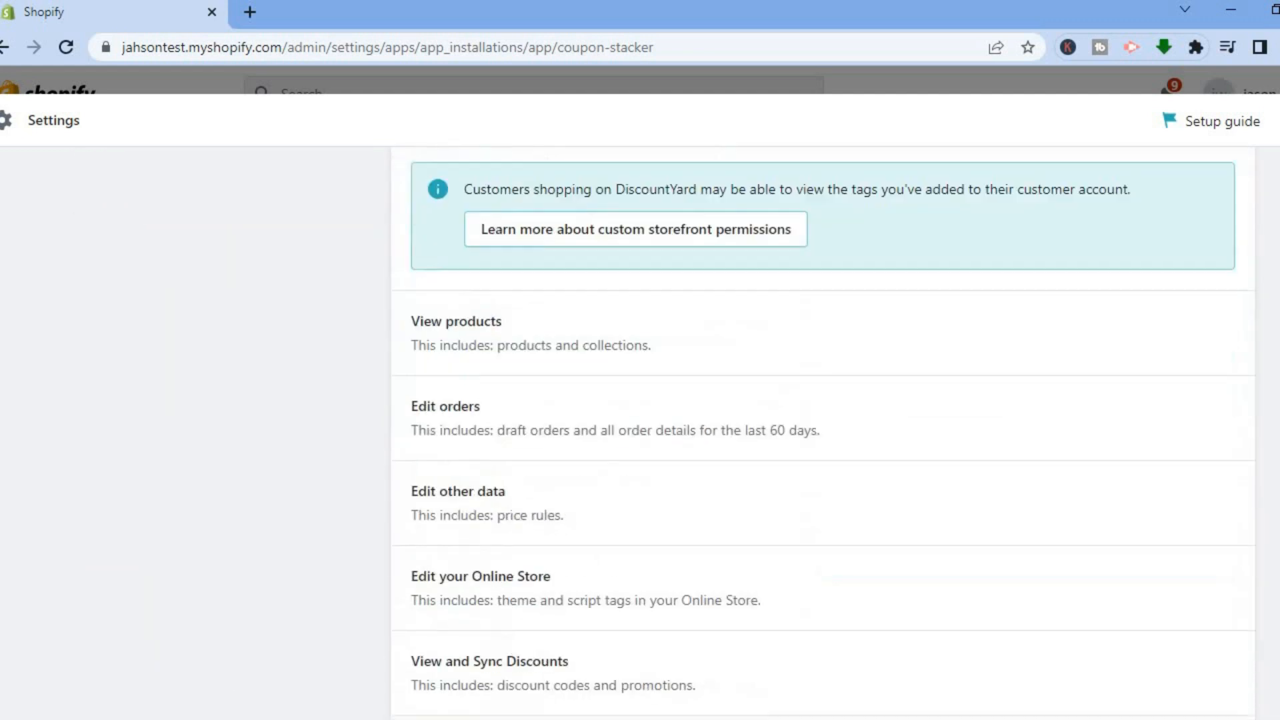
pyautogui.scroll(-3)
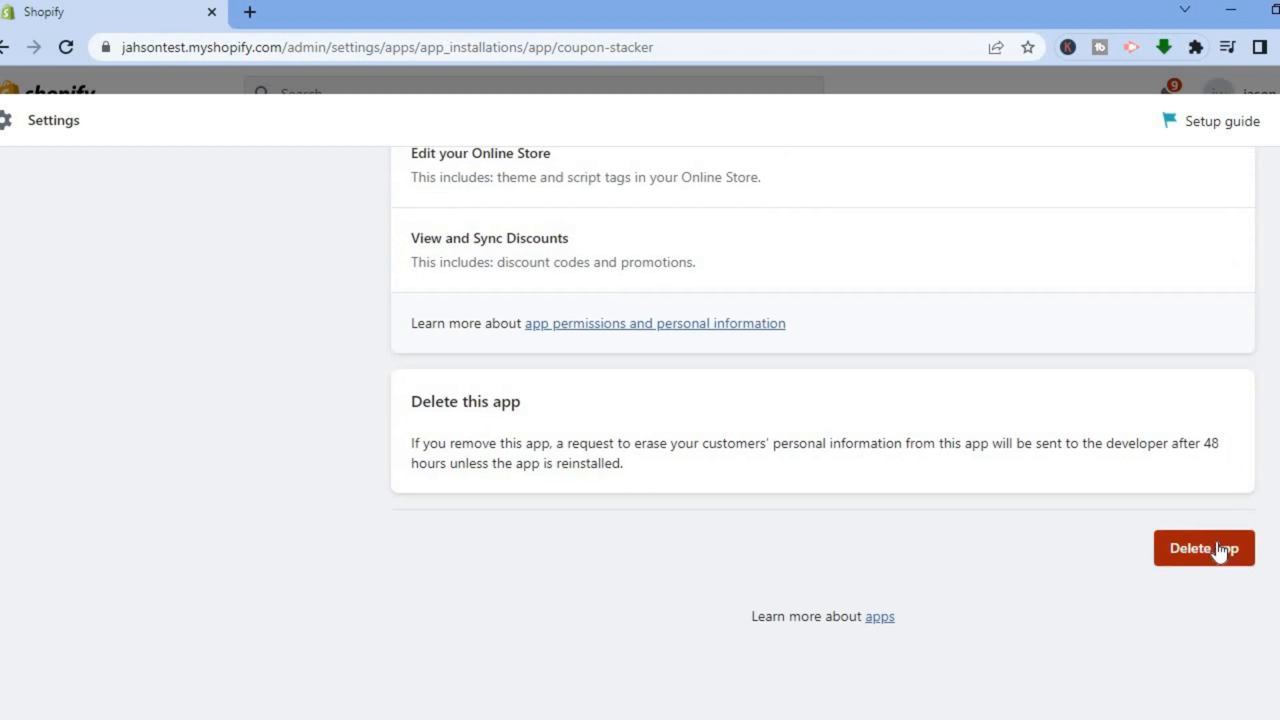
# Delete DiscountYard, selecting 'Does not meet my needs' as the reason
pyautogui.click(1204, 548)
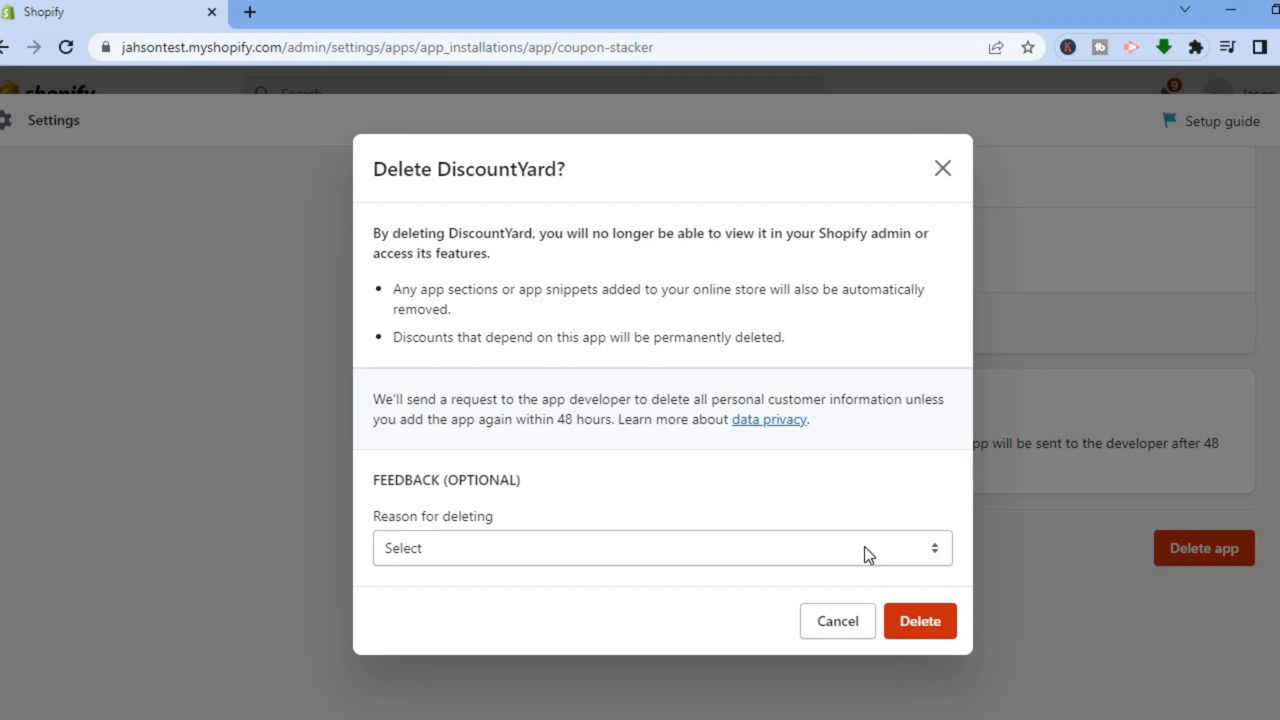
pyautogui.click(661, 548)
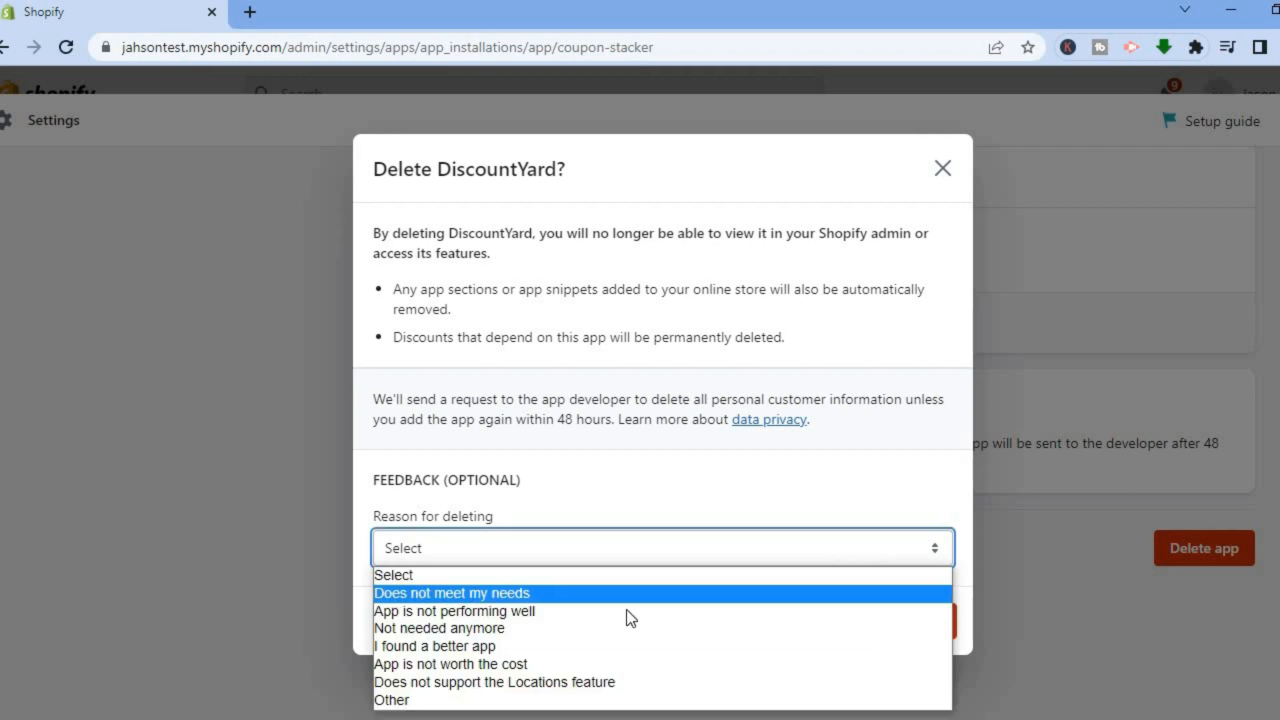
pyautogui.moveTo(648, 603)
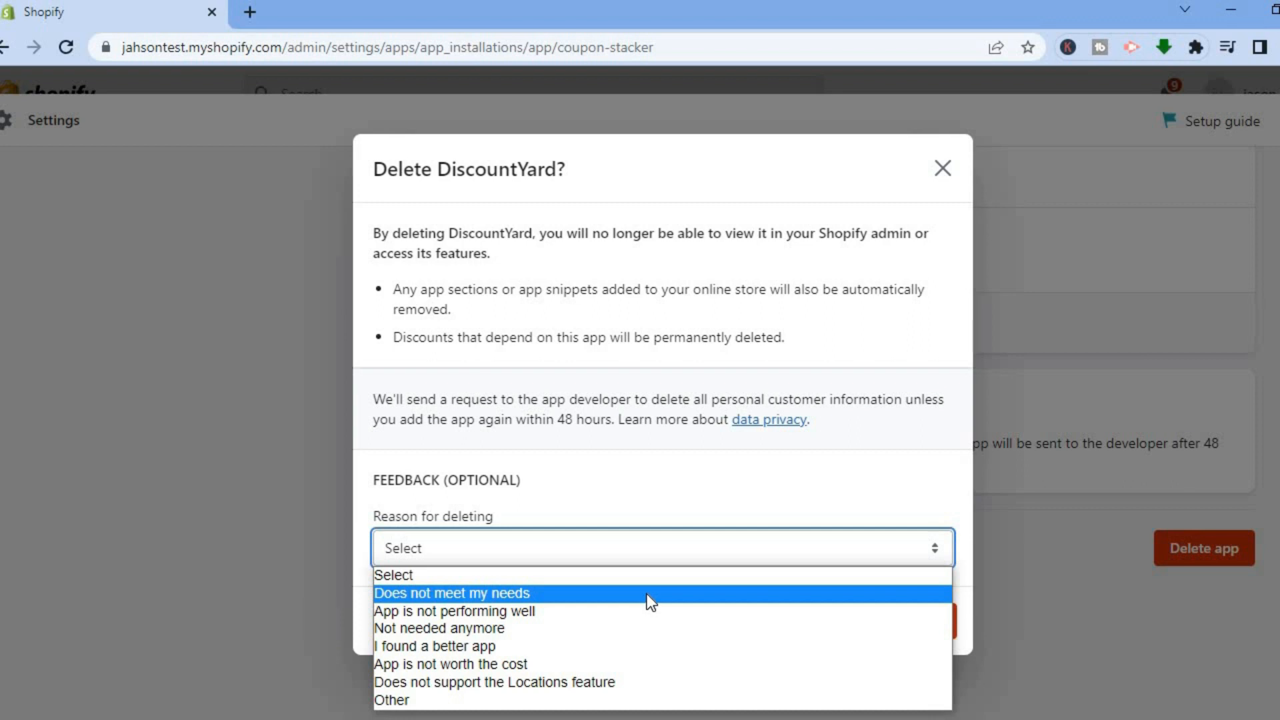
pyautogui.moveTo(607, 653)
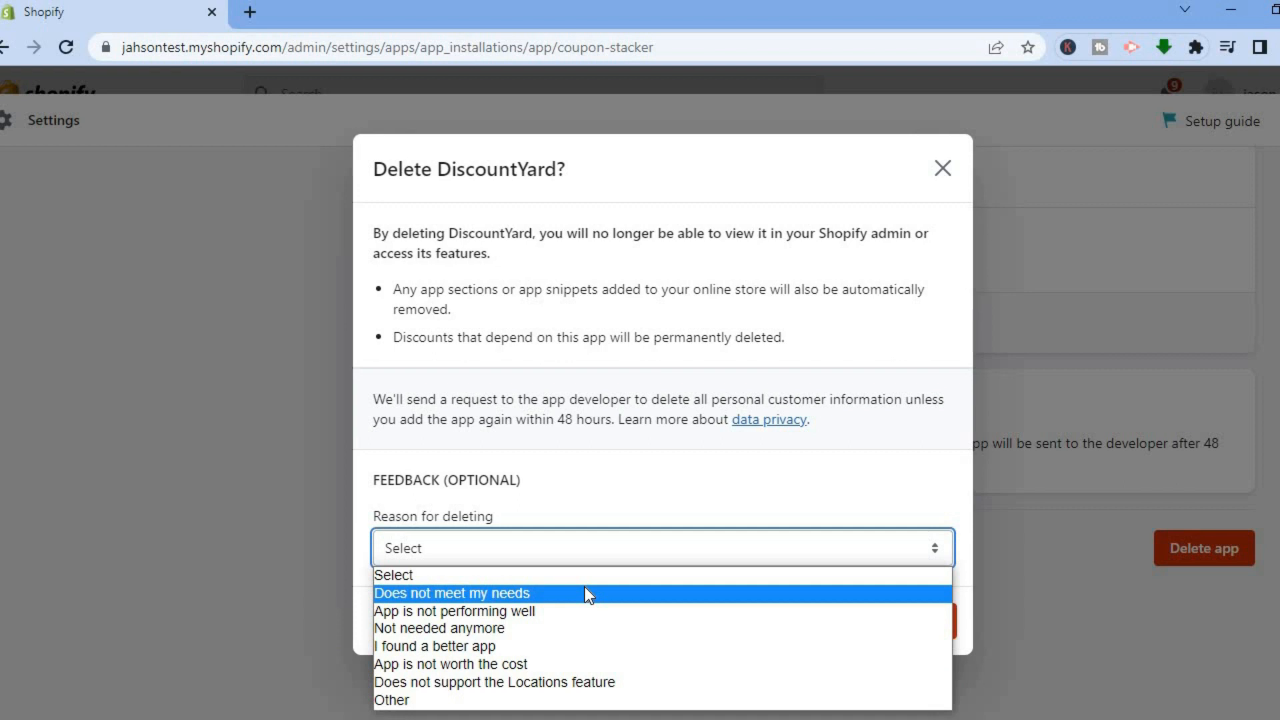
pyautogui.click(451, 593)
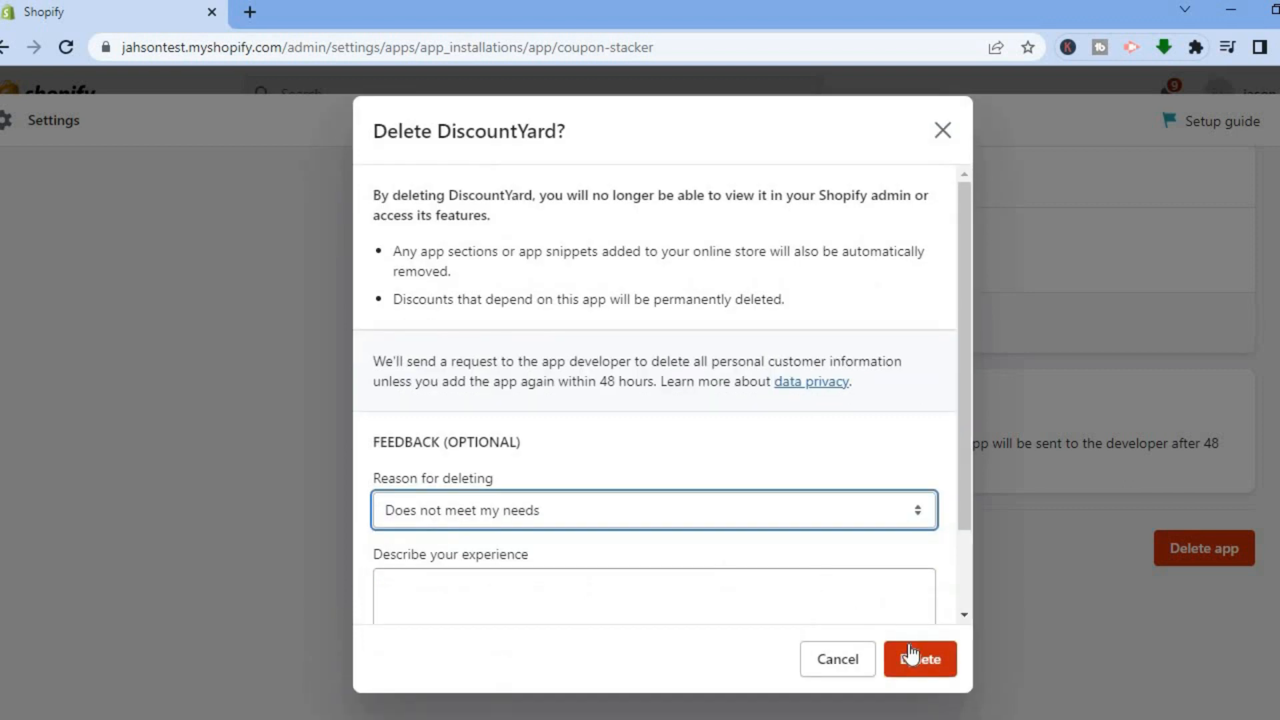
pyautogui.click(920, 659)
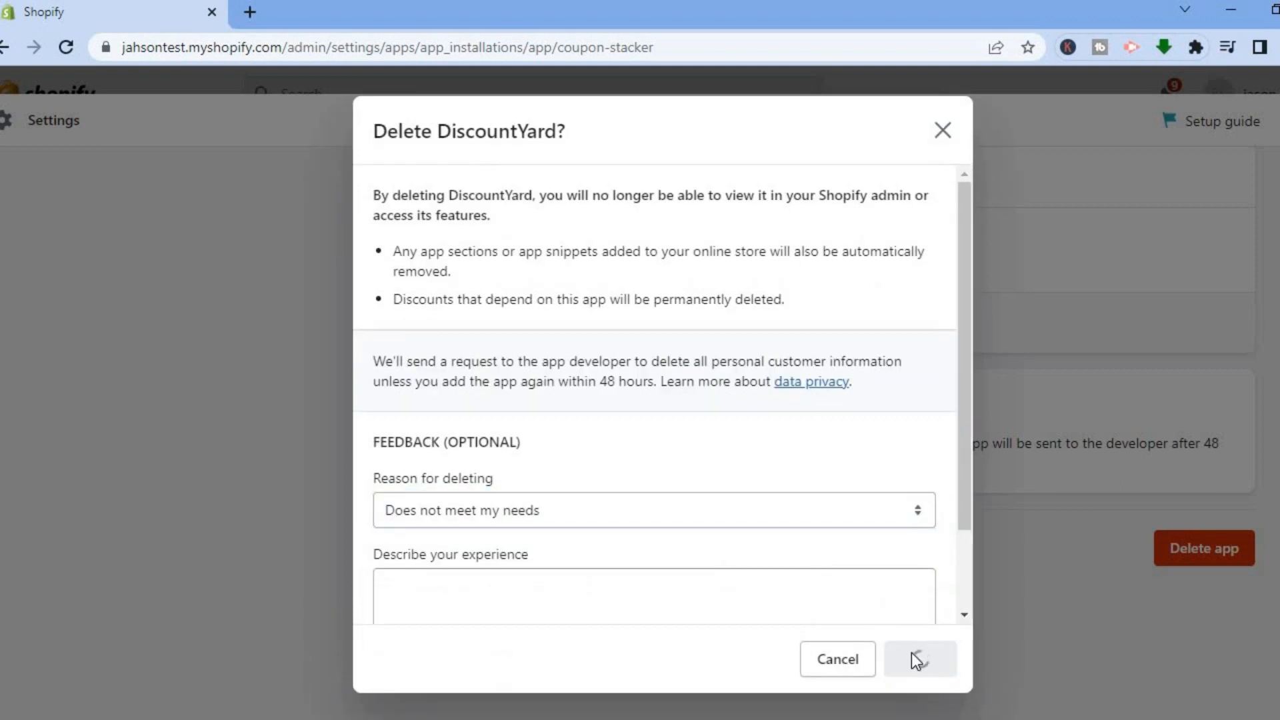
pyautogui.click(919, 659)
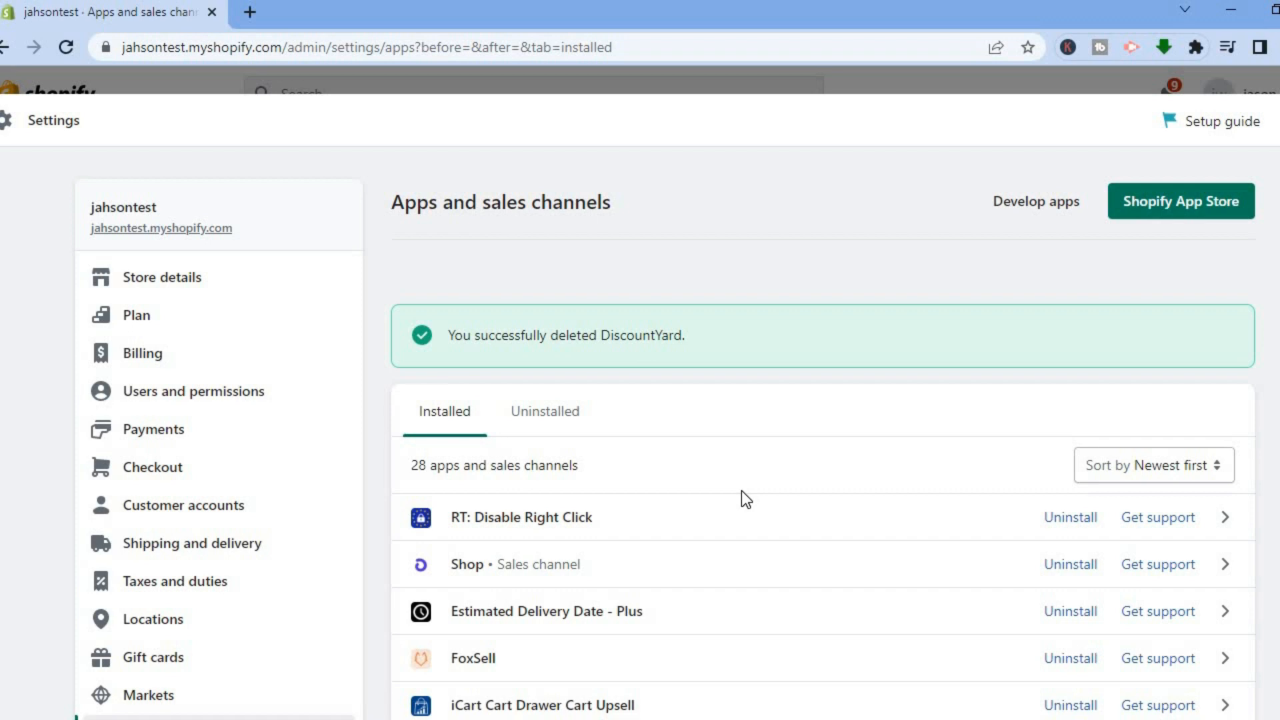
pyautogui.moveTo(400, 449)
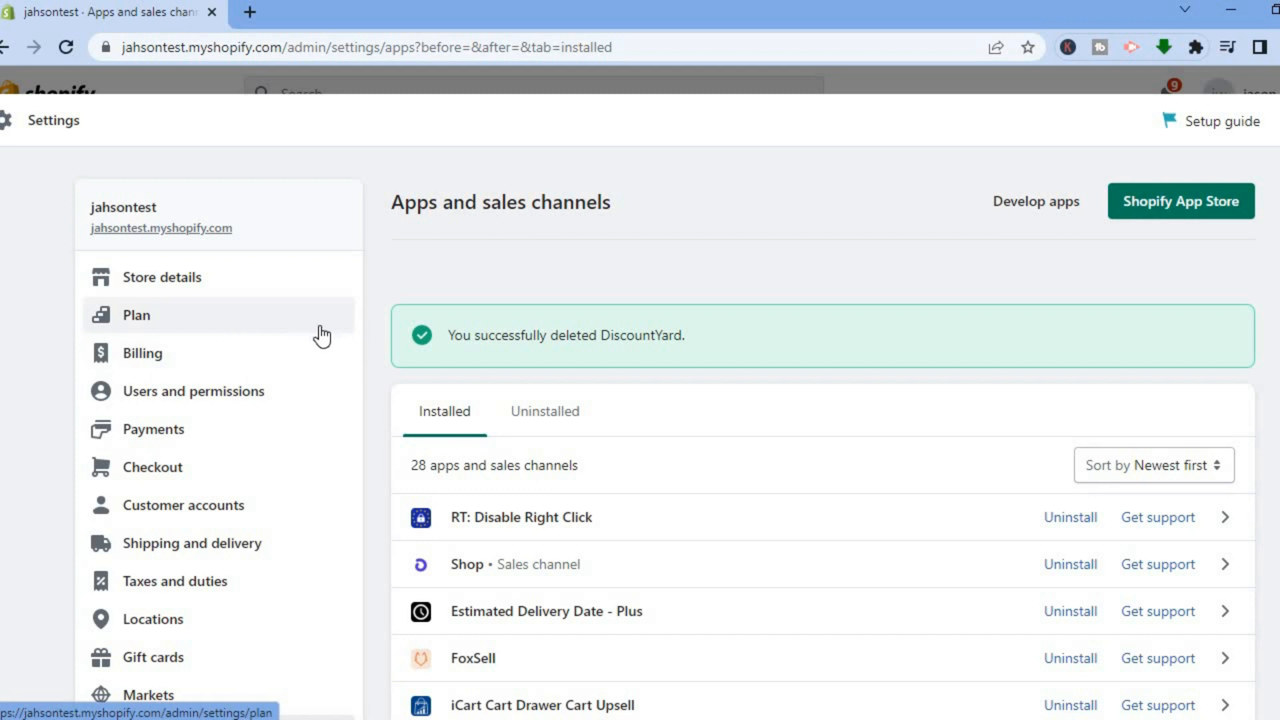
pyautogui.moveTo(240, 327)
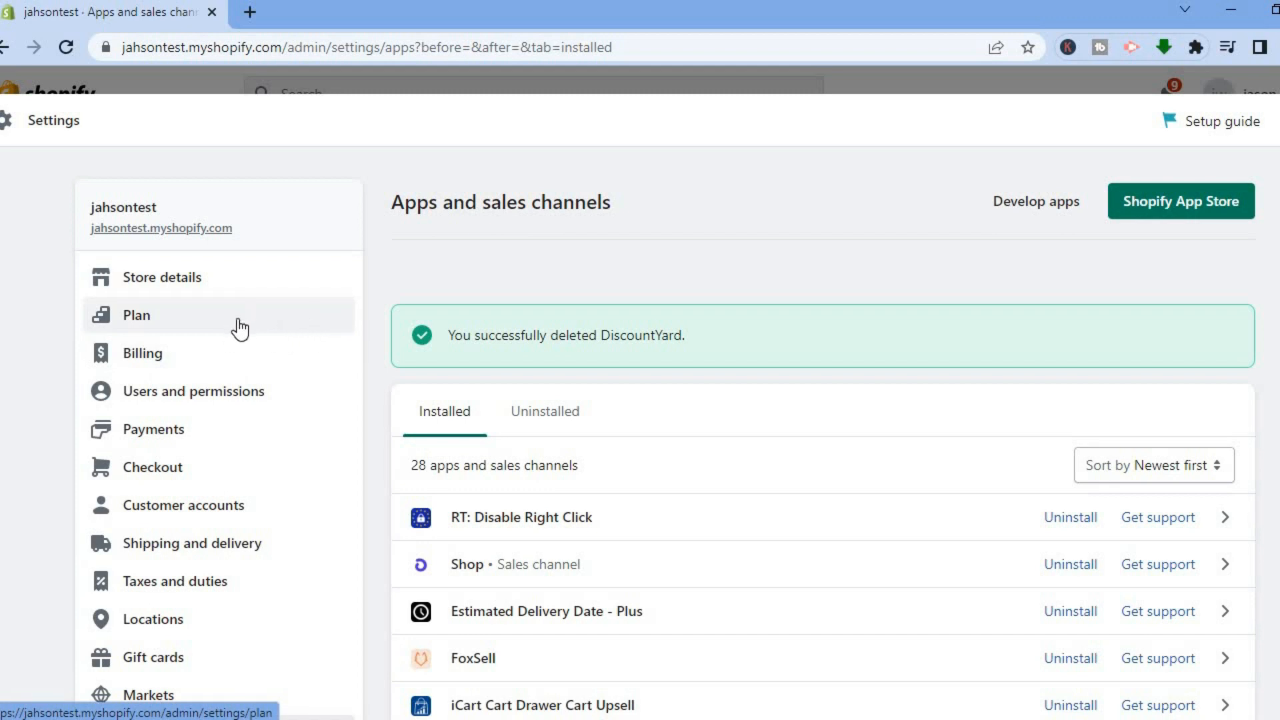
# Open the Plan settings and scroll down to the Deactivate store button
pyautogui.click(135, 314)
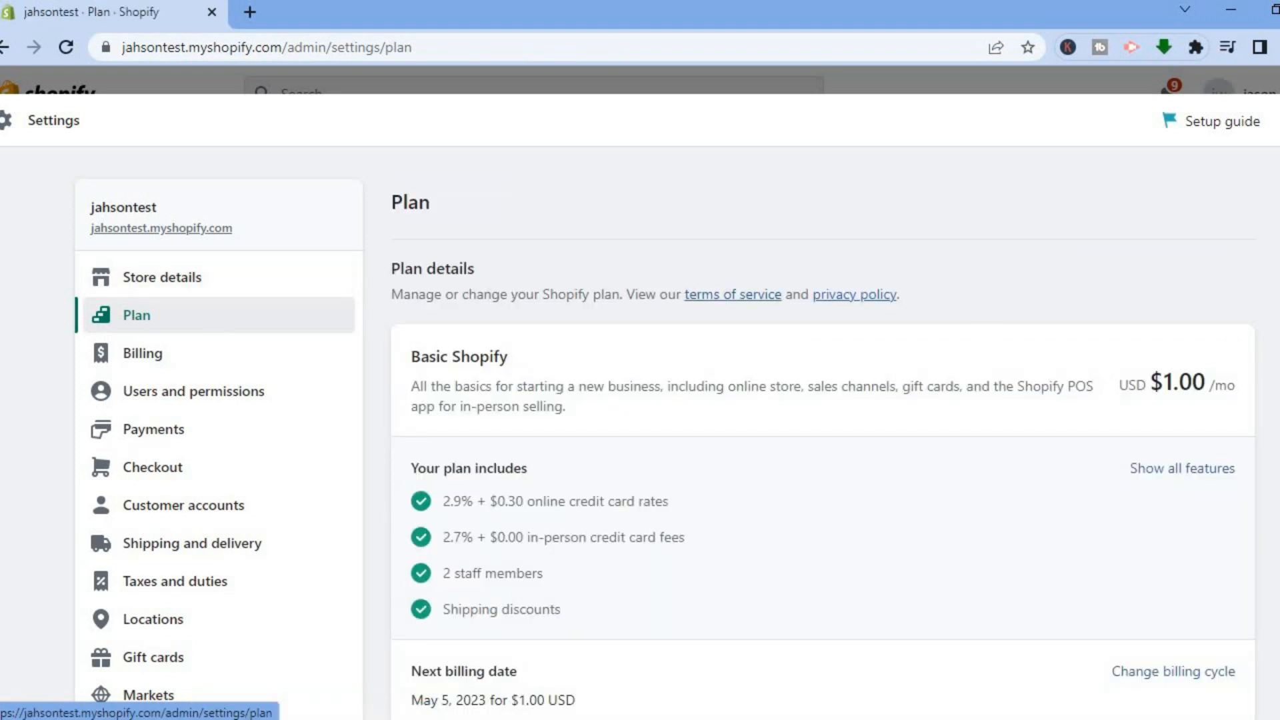
pyautogui.scroll(-3)
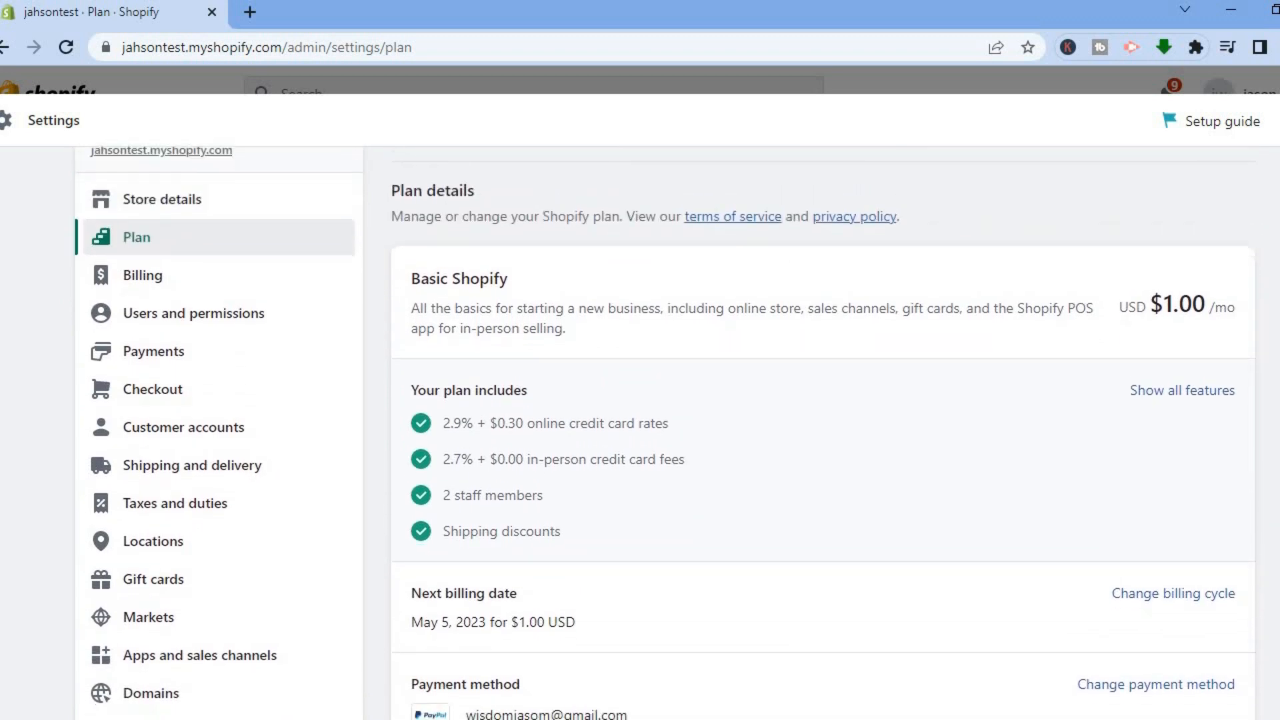
pyautogui.scroll(-3)
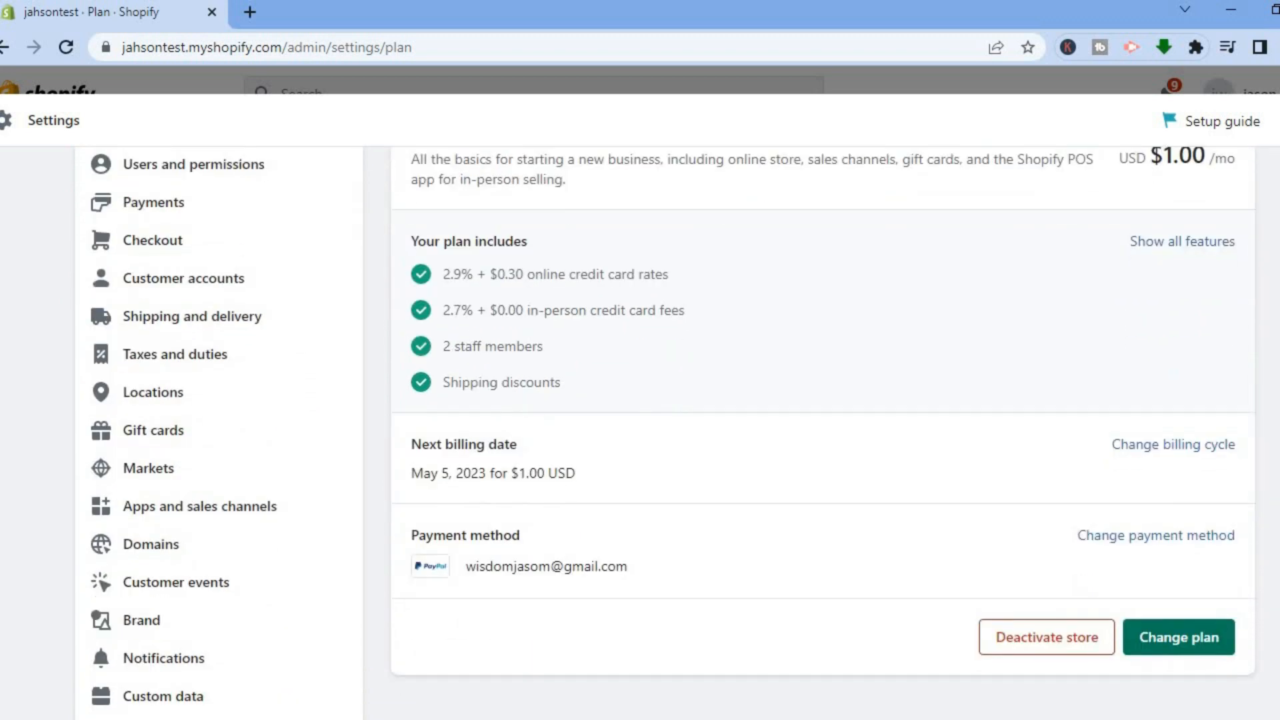
pyautogui.scroll(-3)
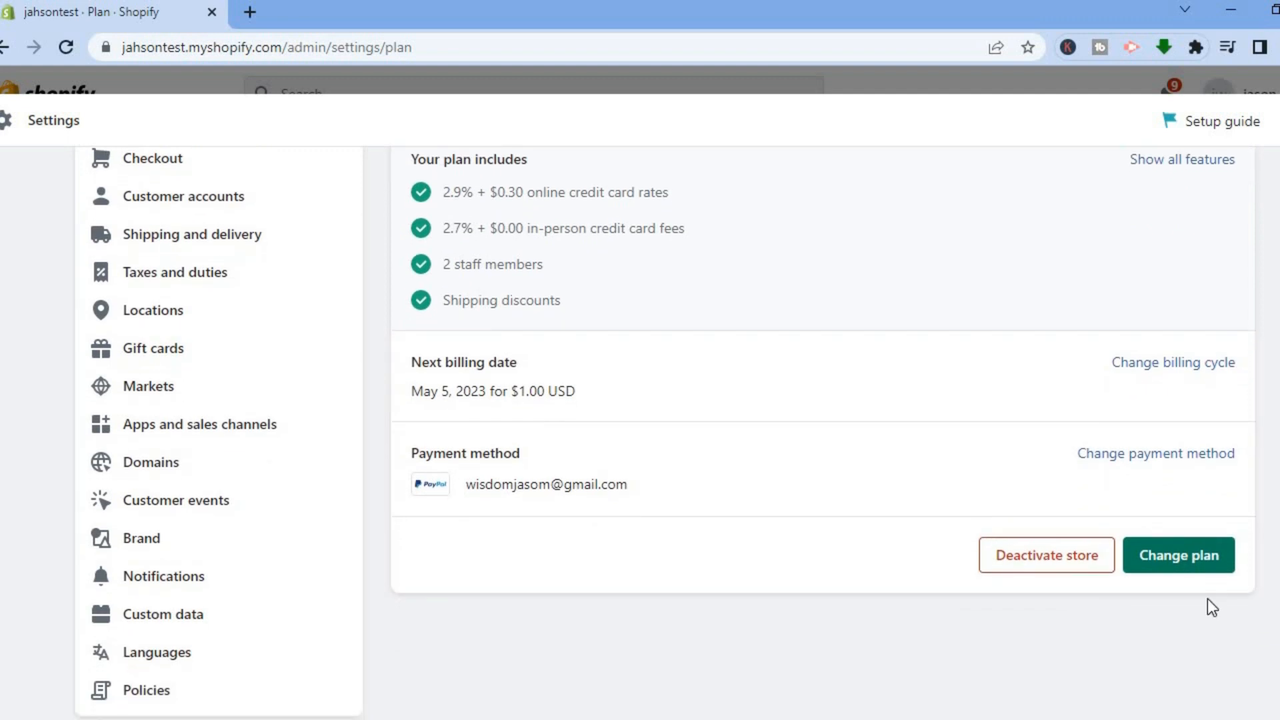
pyautogui.moveTo(1046, 555)
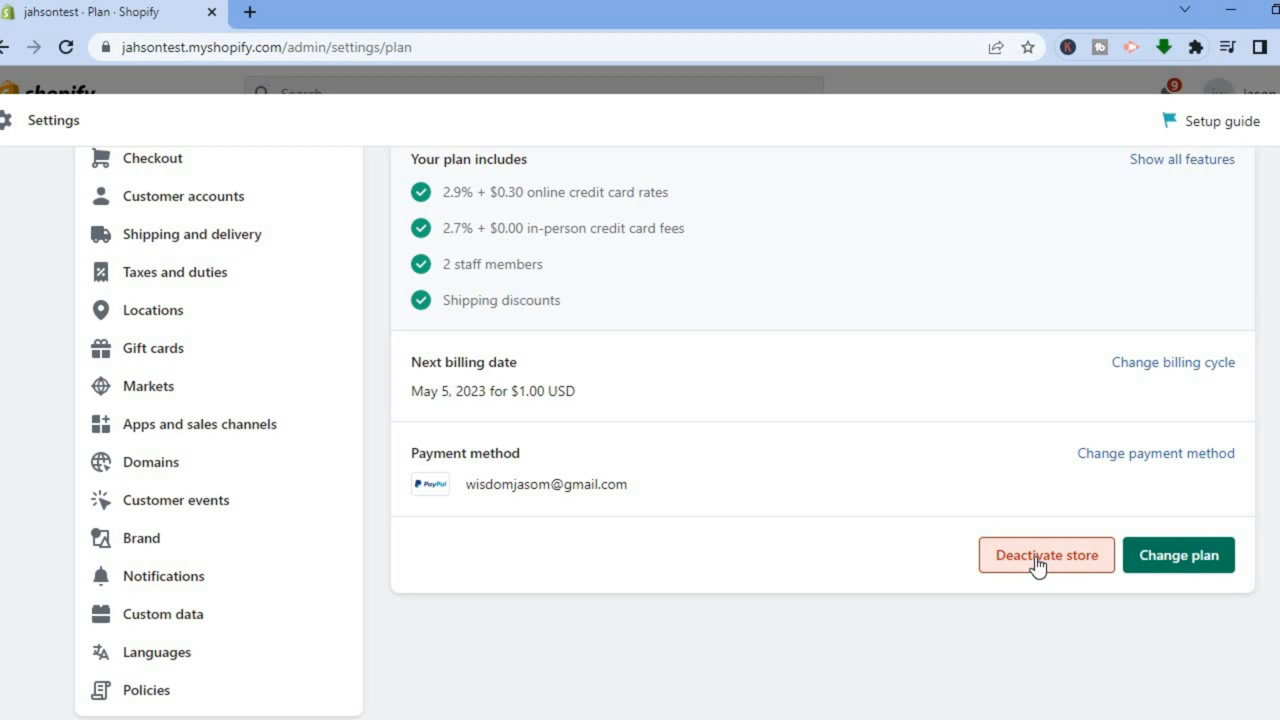
# Choose the Deactivate store option in the store deactivation dialog
pyautogui.click(1047, 555)
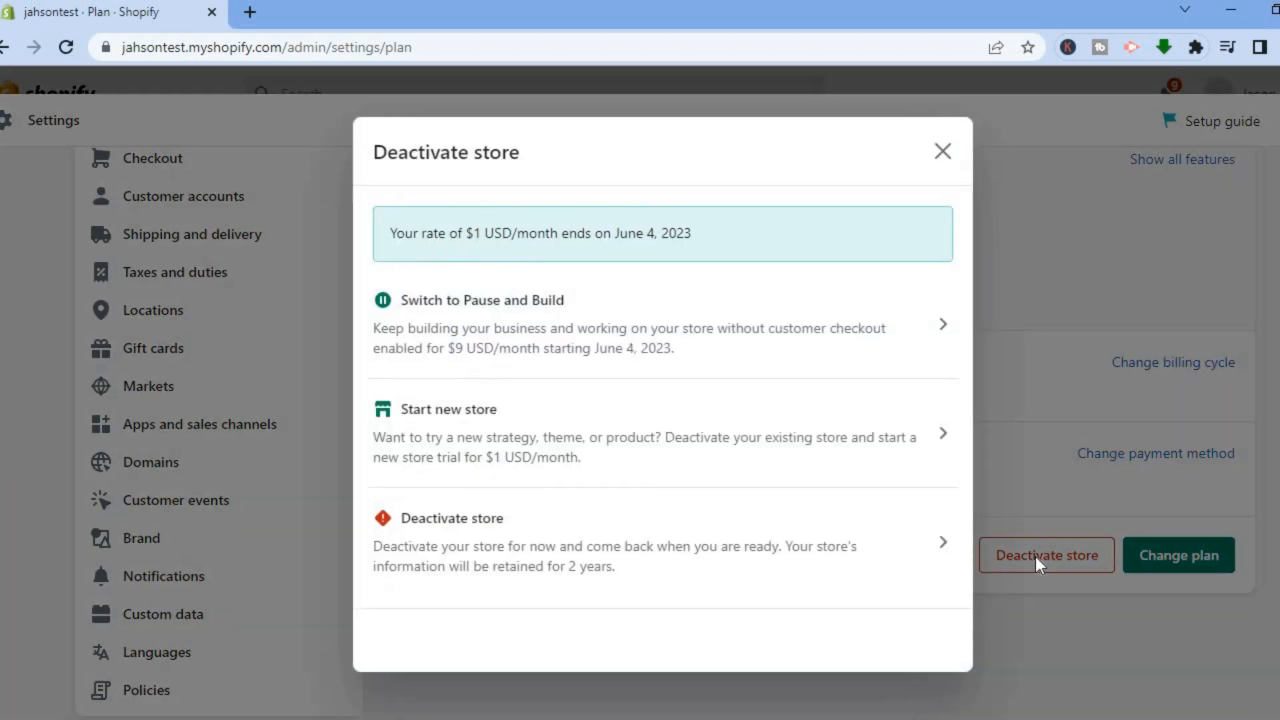
pyautogui.moveTo(757, 376)
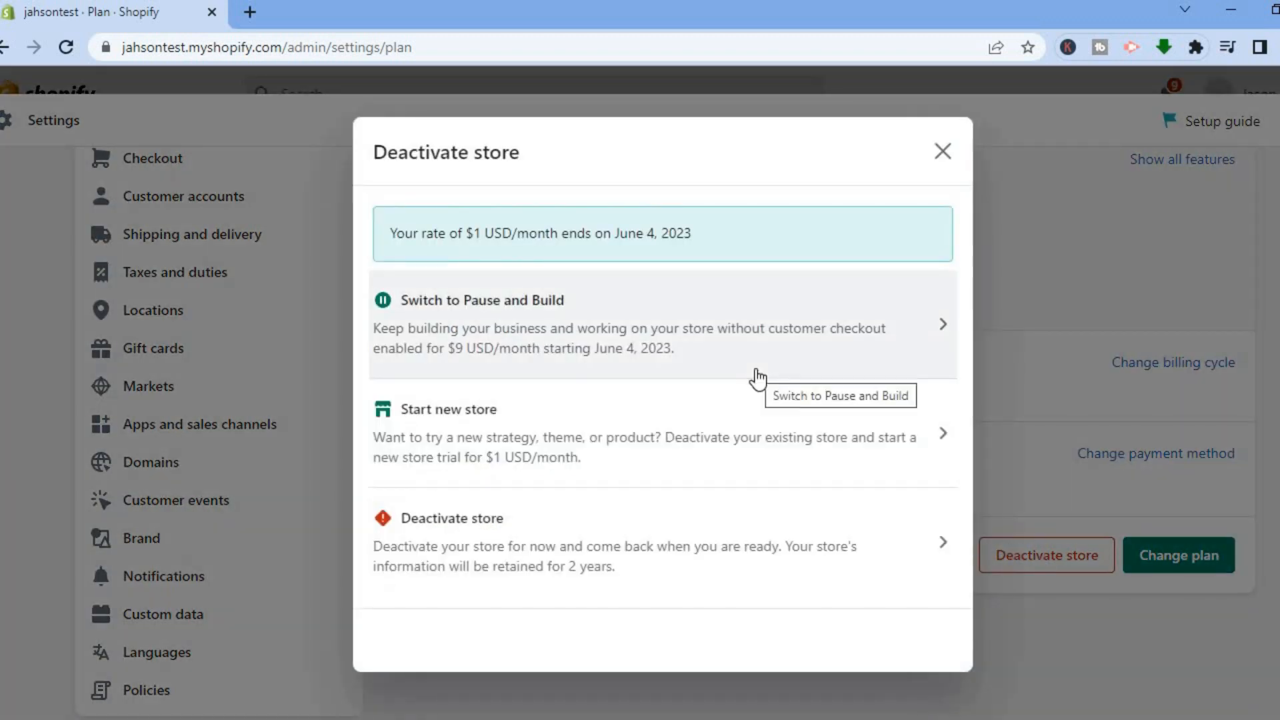
pyautogui.moveTo(704, 339)
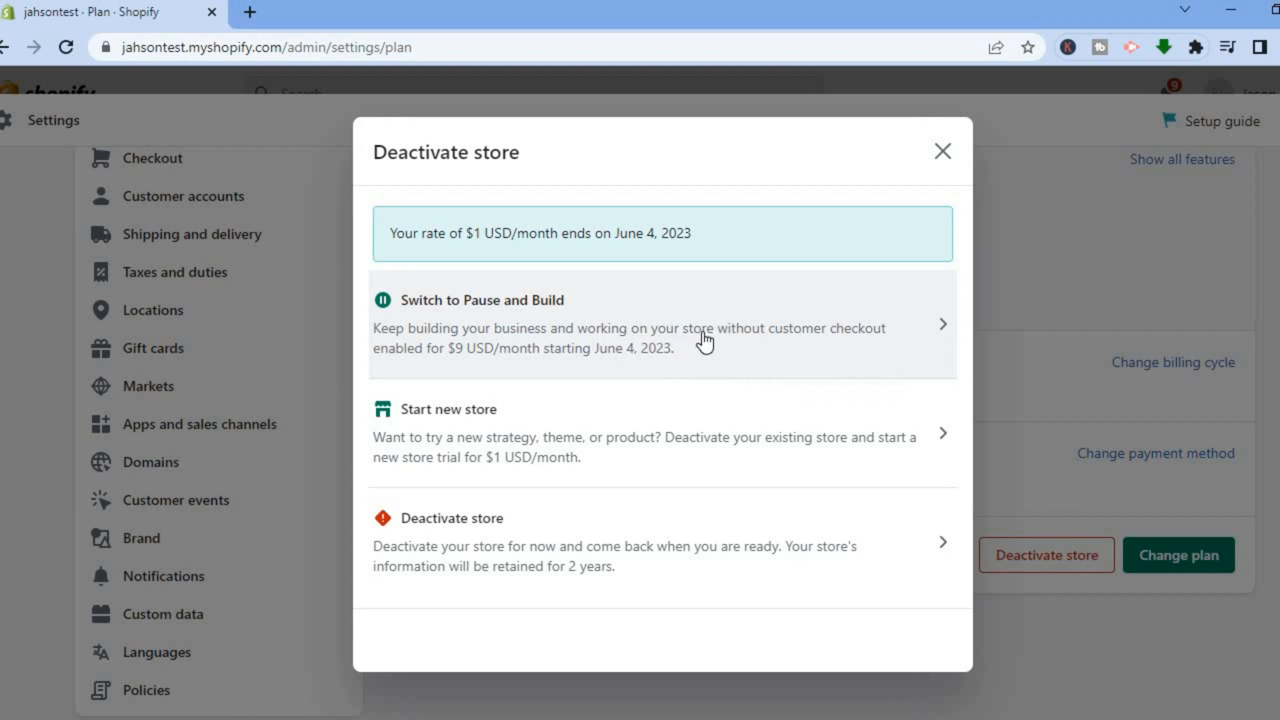
pyautogui.moveTo(704, 339)
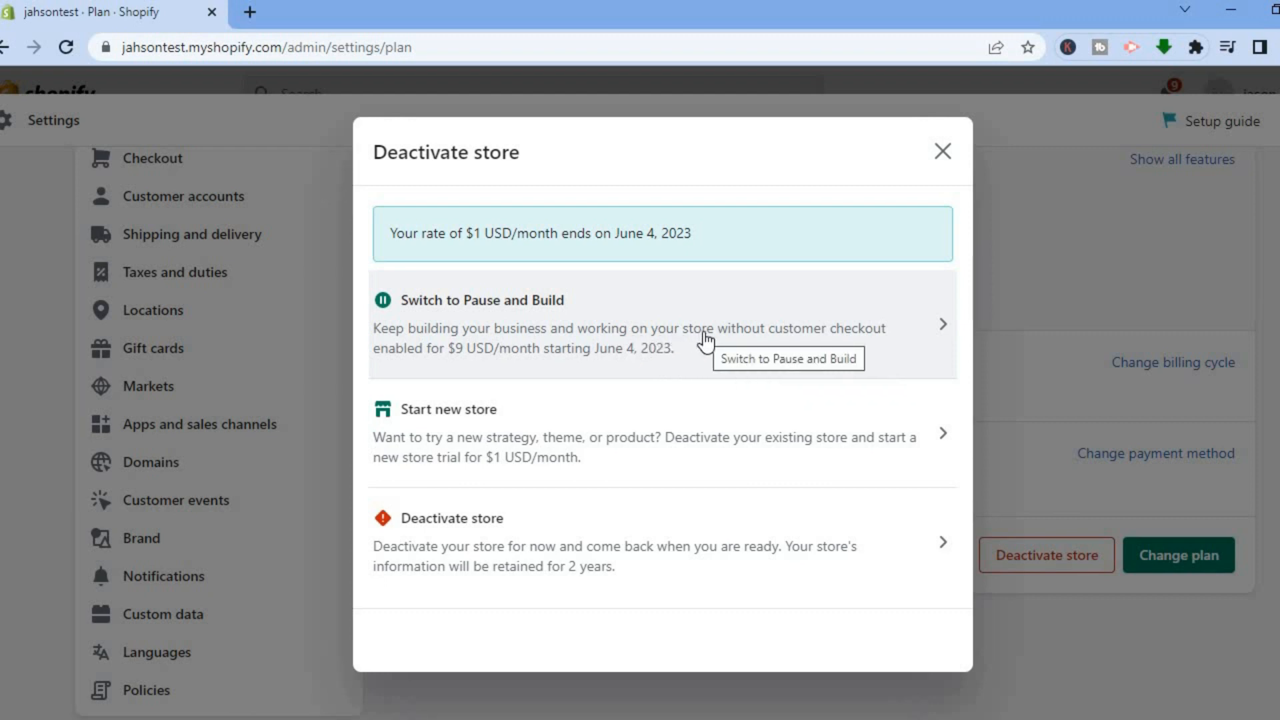
pyautogui.moveTo(591, 451)
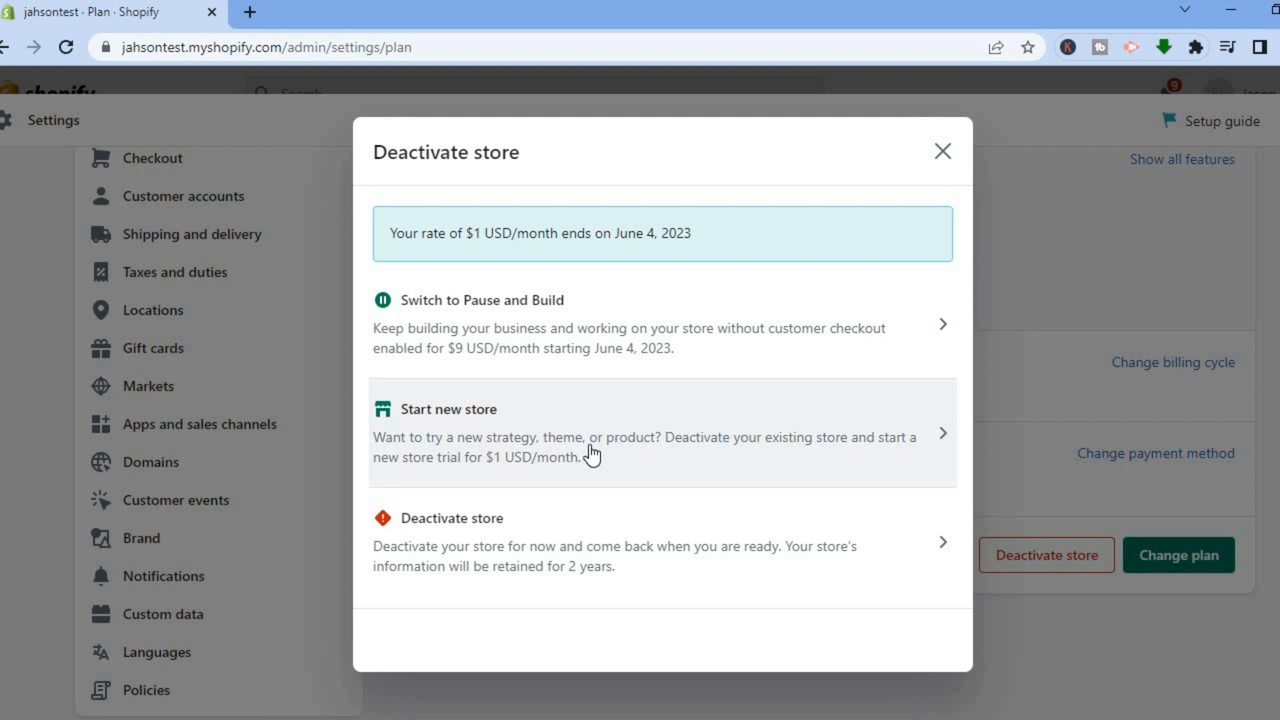
pyautogui.moveTo(647, 574)
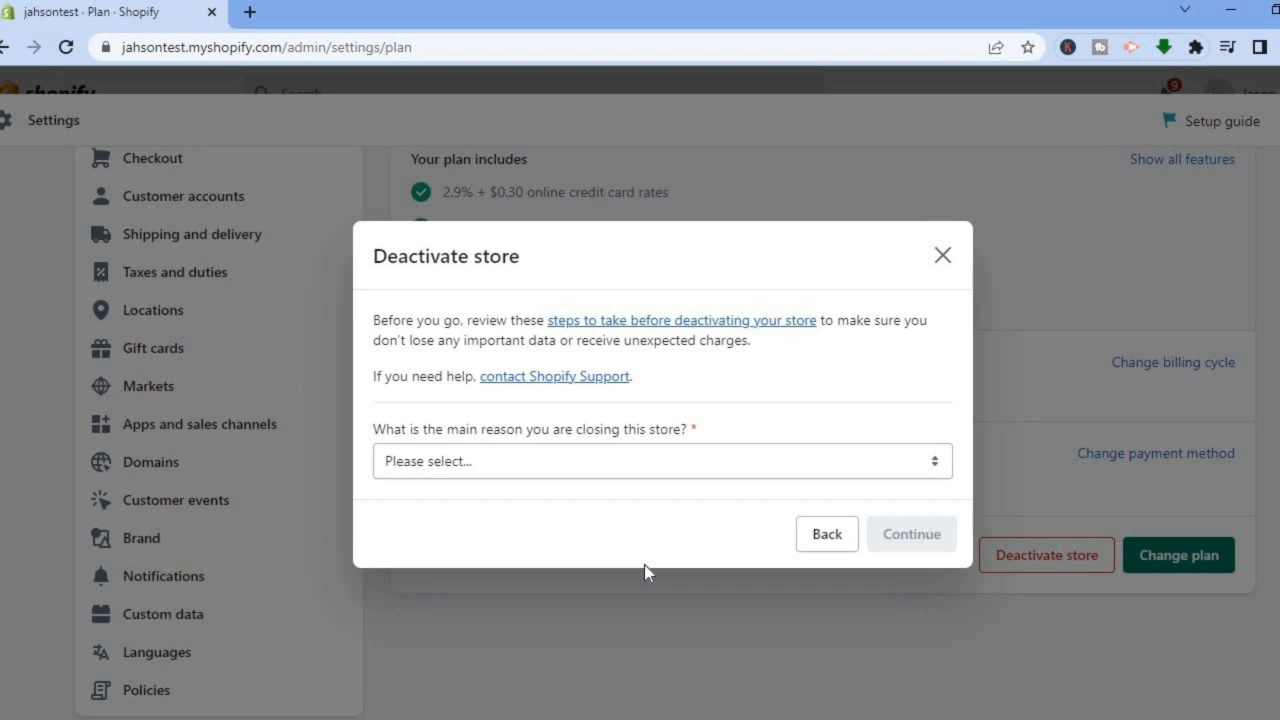
pyautogui.moveTo(677, 469)
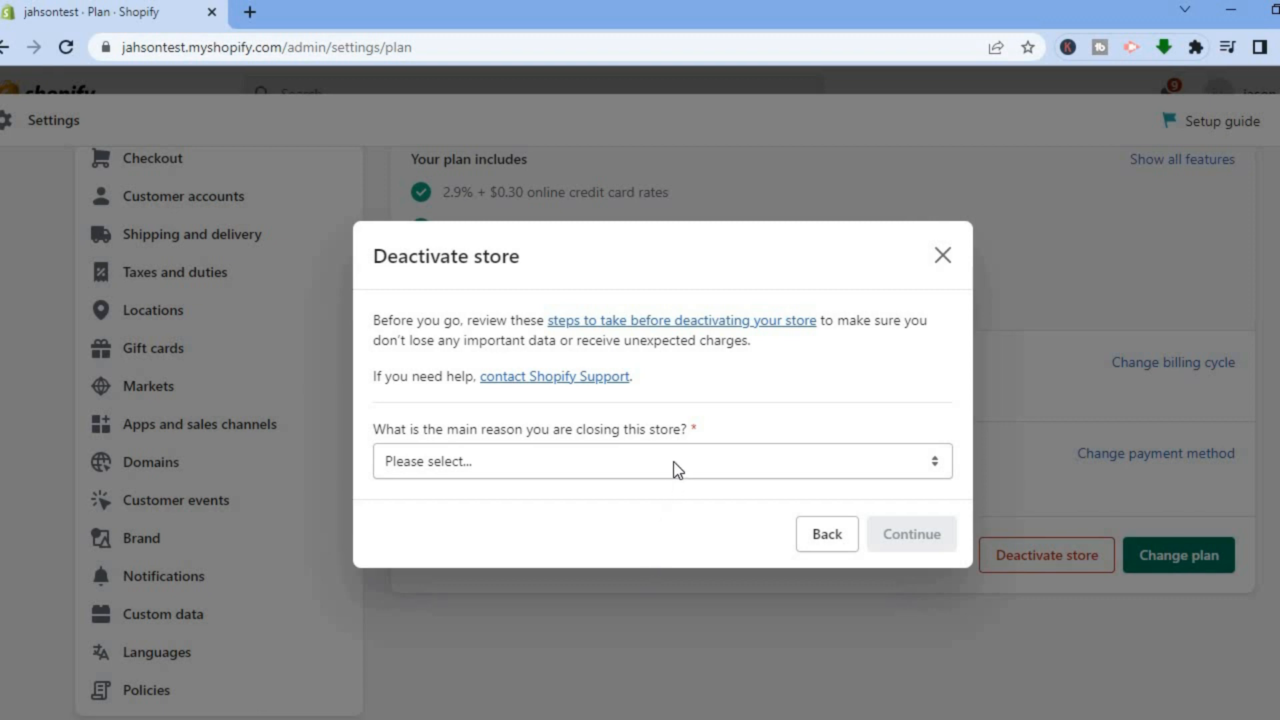
pyautogui.moveTo(507, 476)
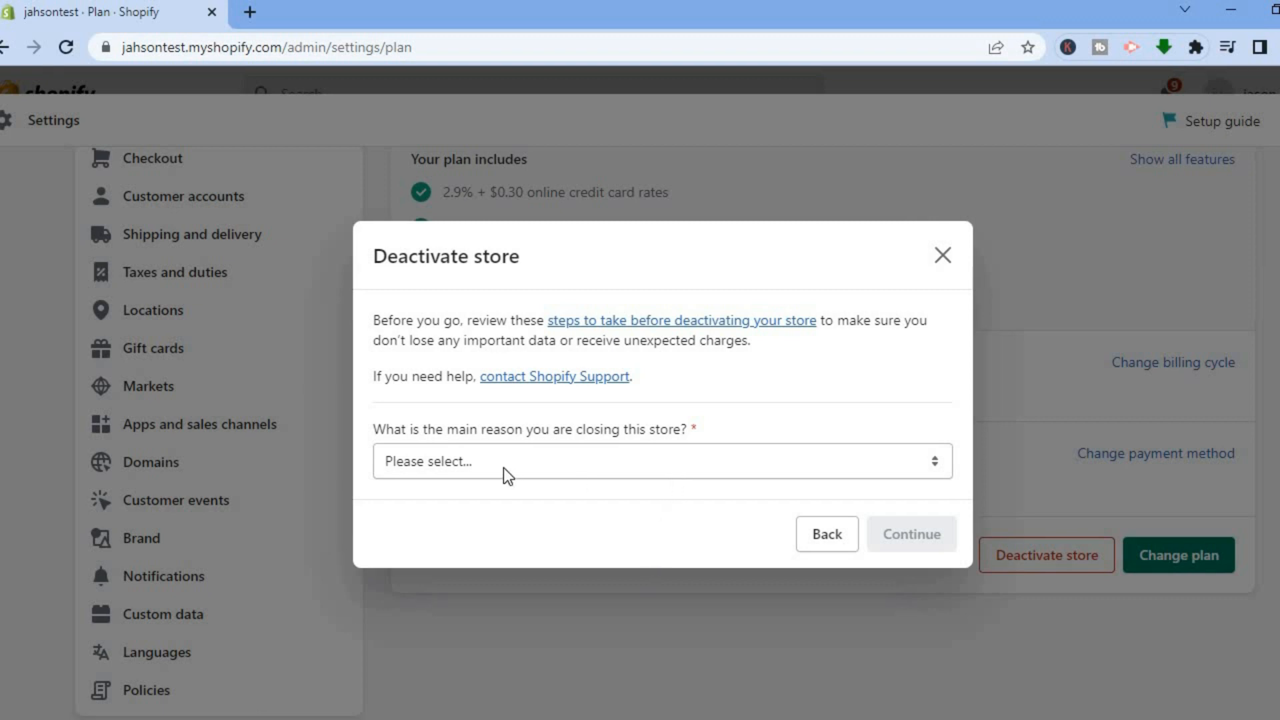
# Select 'I was just testing Shopify out' as the closing reason and continue
pyautogui.click(661, 461)
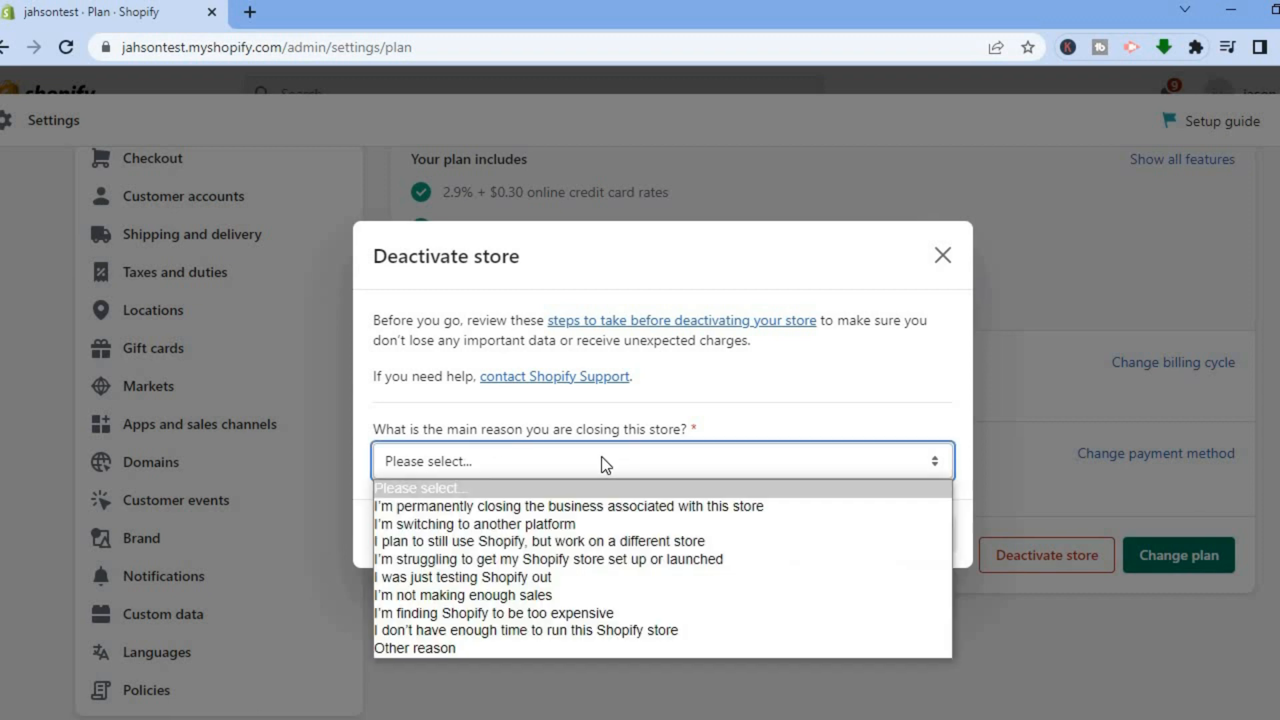
pyautogui.moveTo(602, 475)
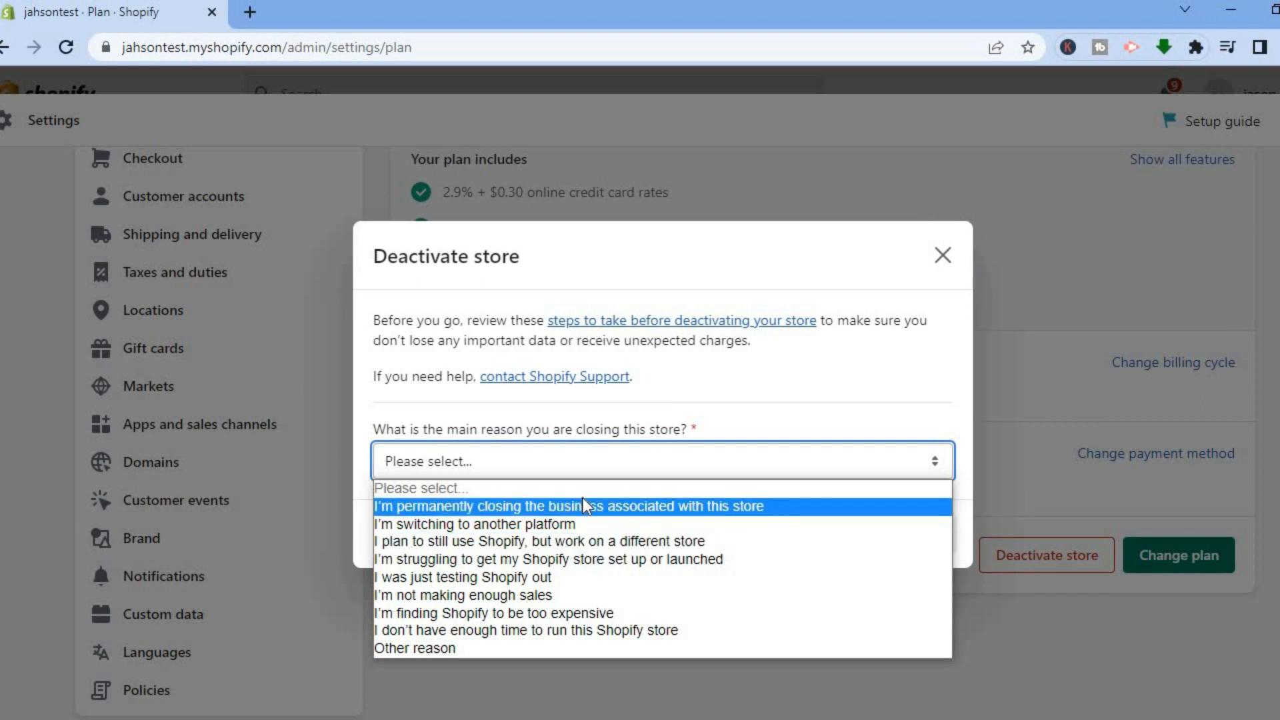
pyautogui.moveTo(641, 524)
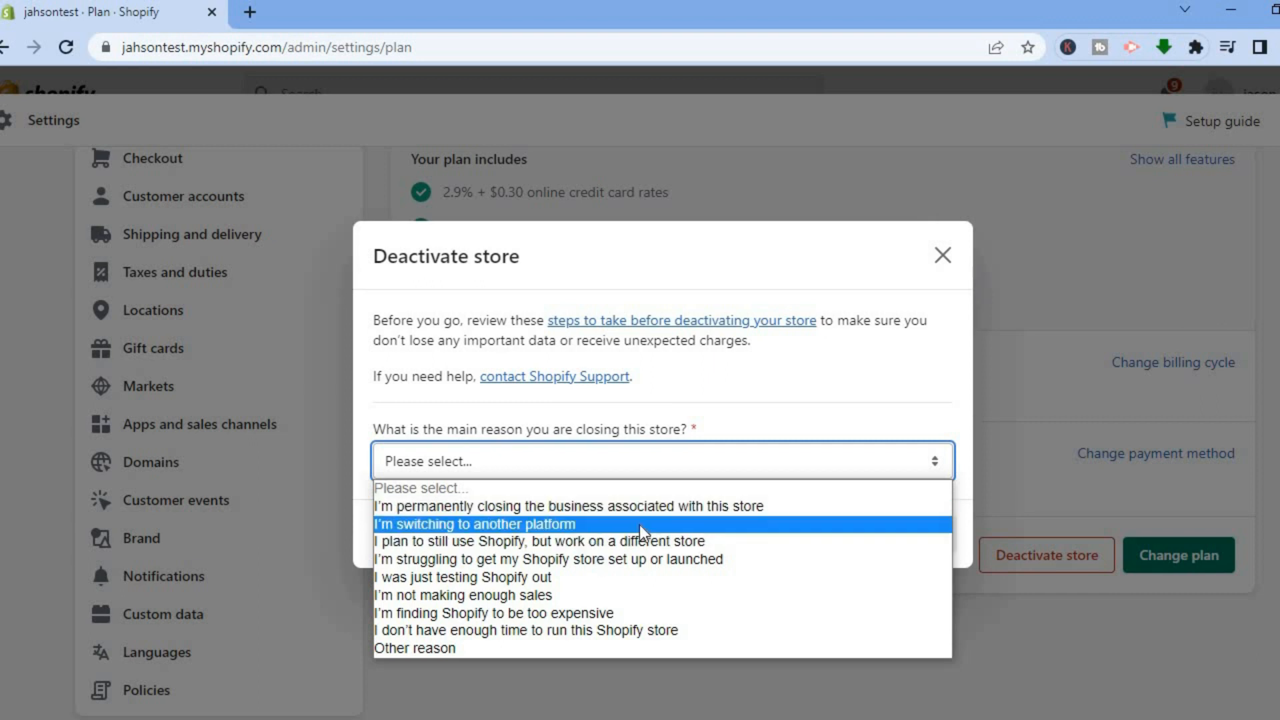
pyautogui.moveTo(626, 538)
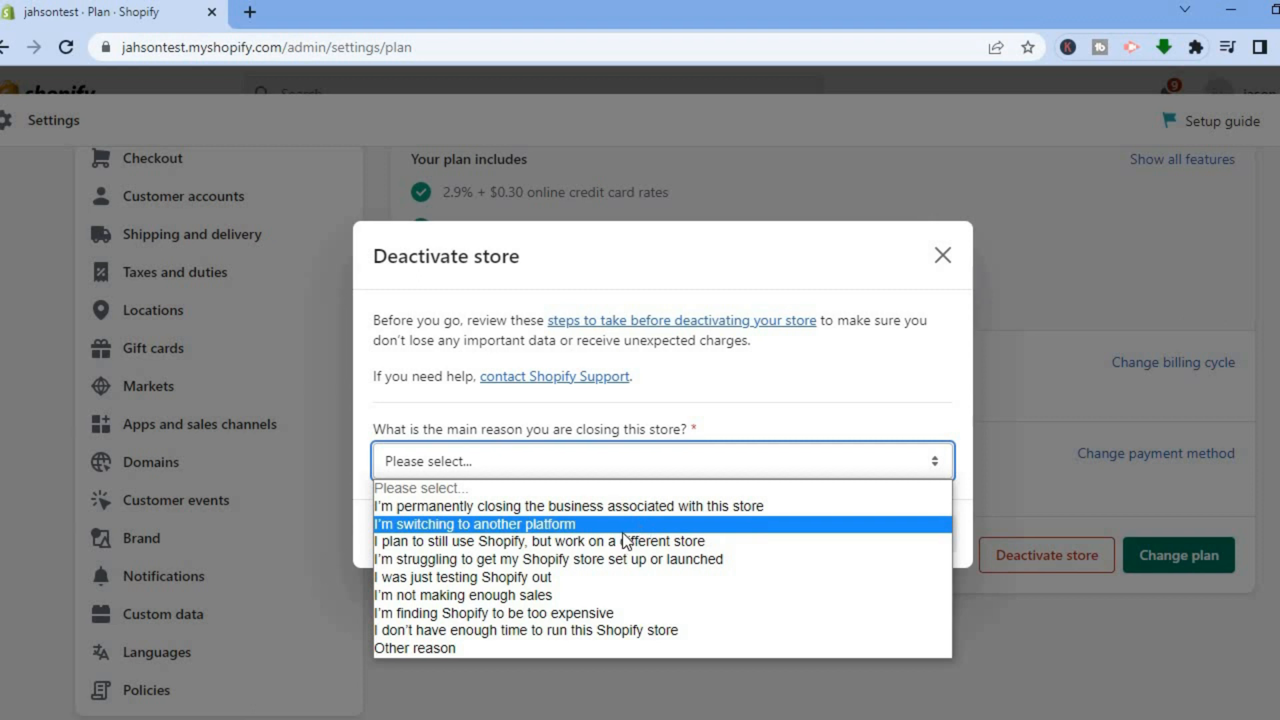
pyautogui.moveTo(637, 540)
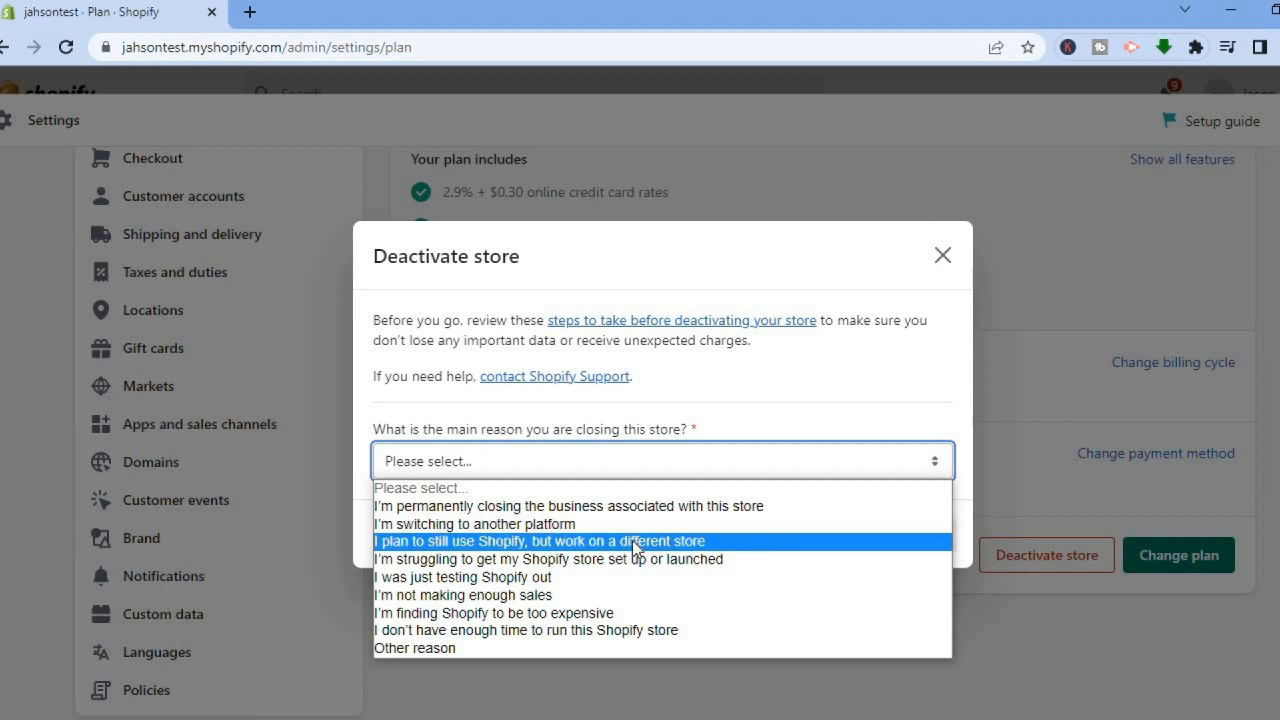
pyautogui.moveTo(613, 577)
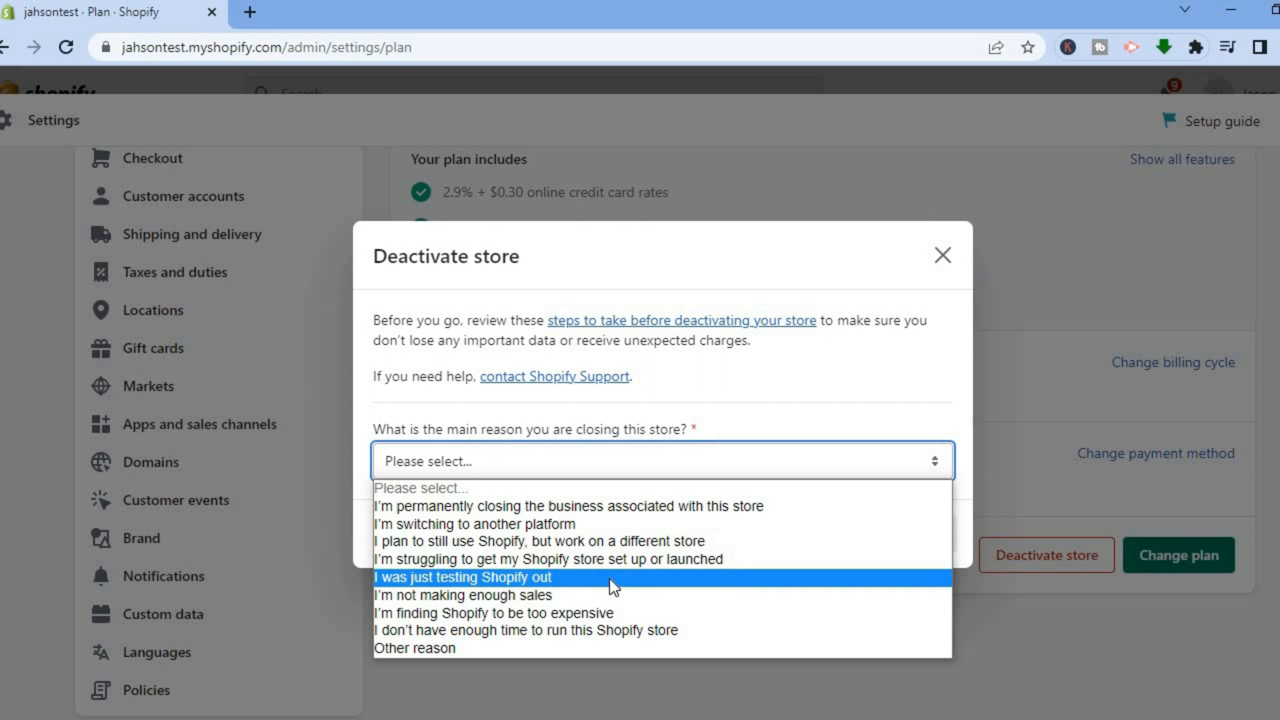
pyautogui.click(462, 577)
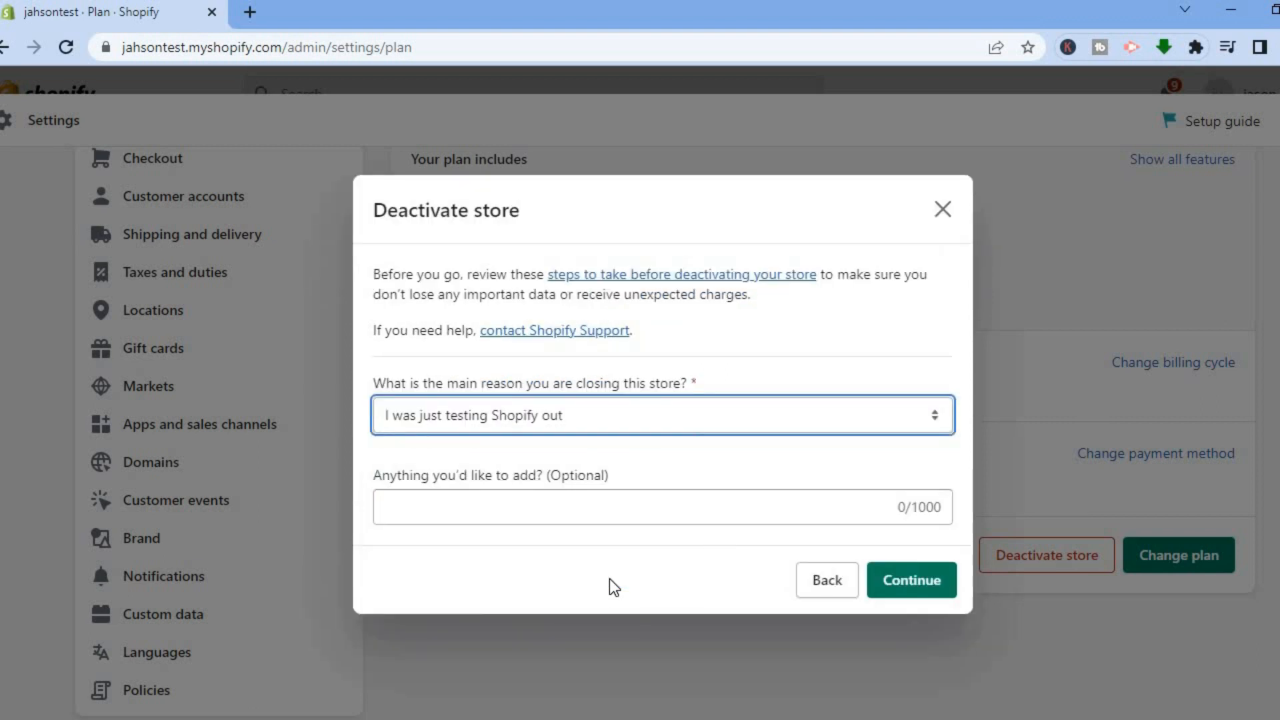
pyautogui.moveTo(911, 579)
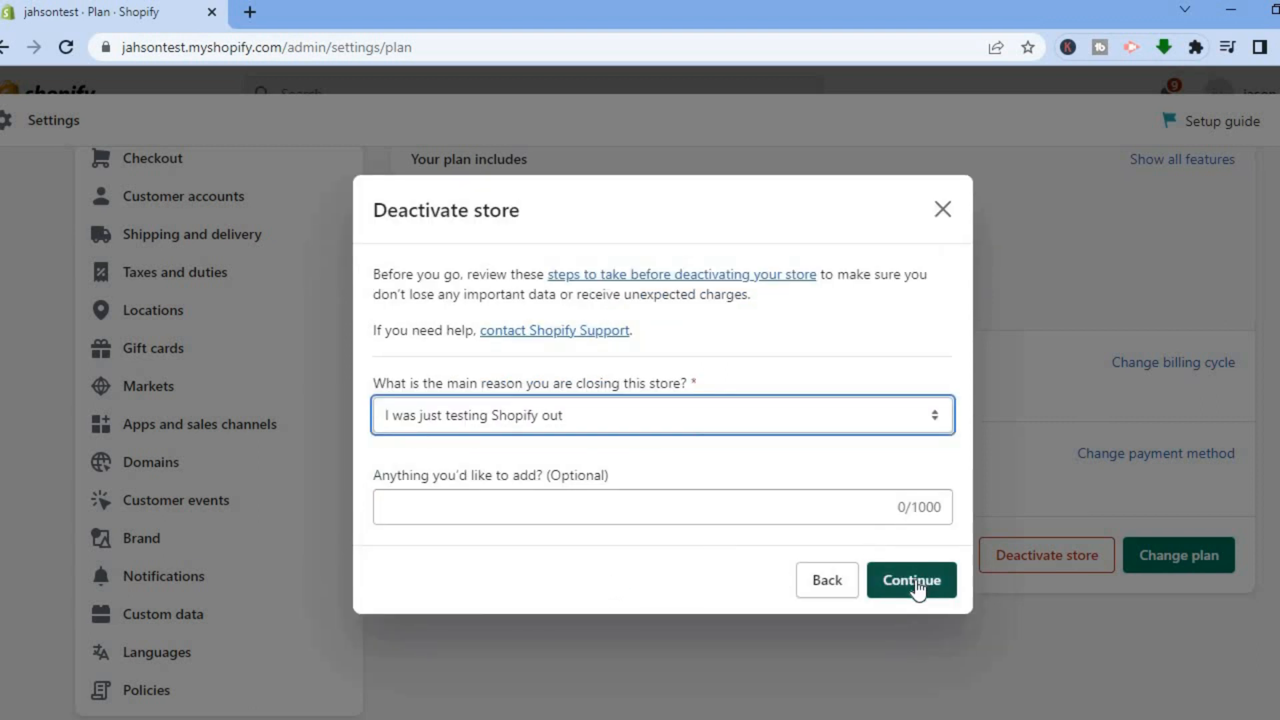
pyautogui.click(910, 579)
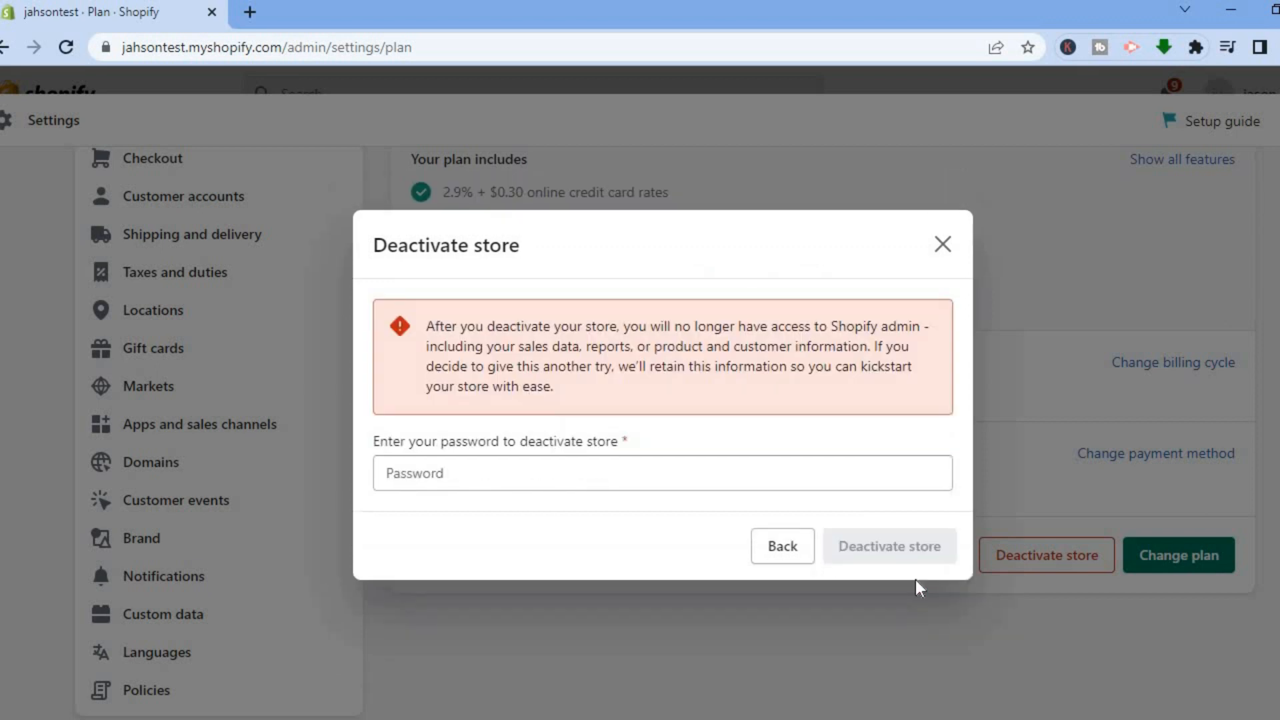
pyautogui.moveTo(637, 342)
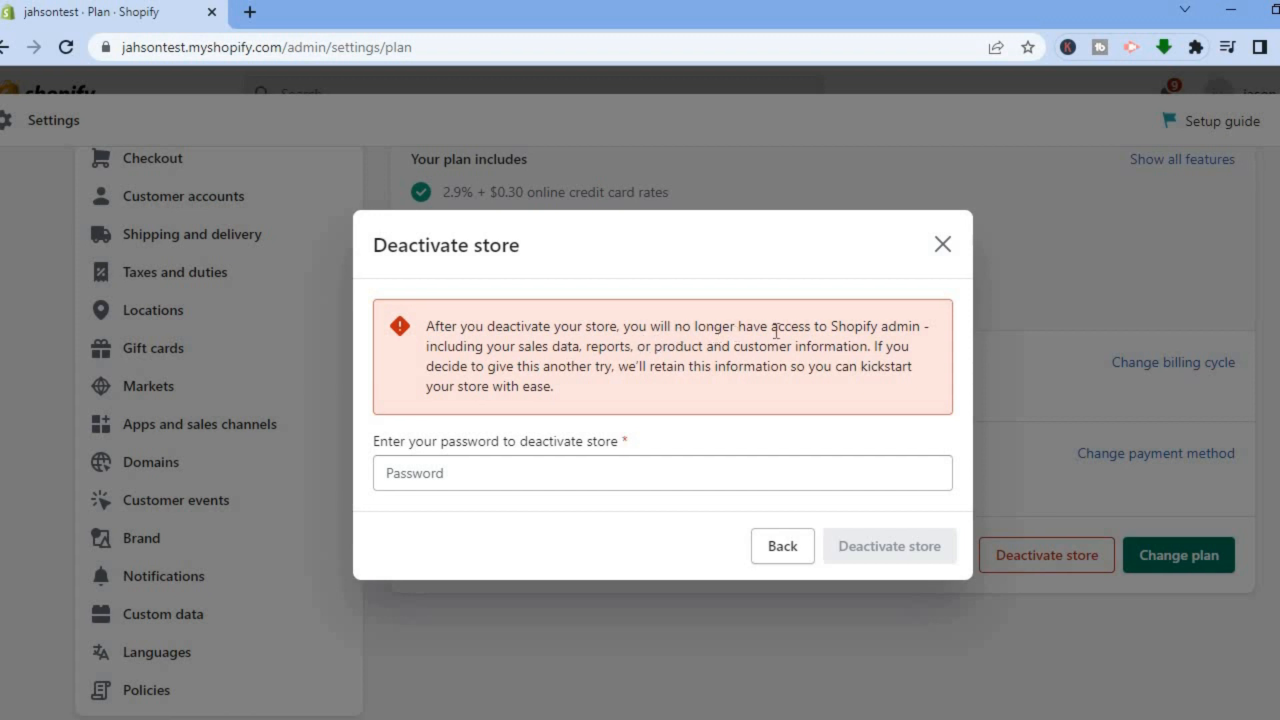
pyautogui.moveTo(594, 348)
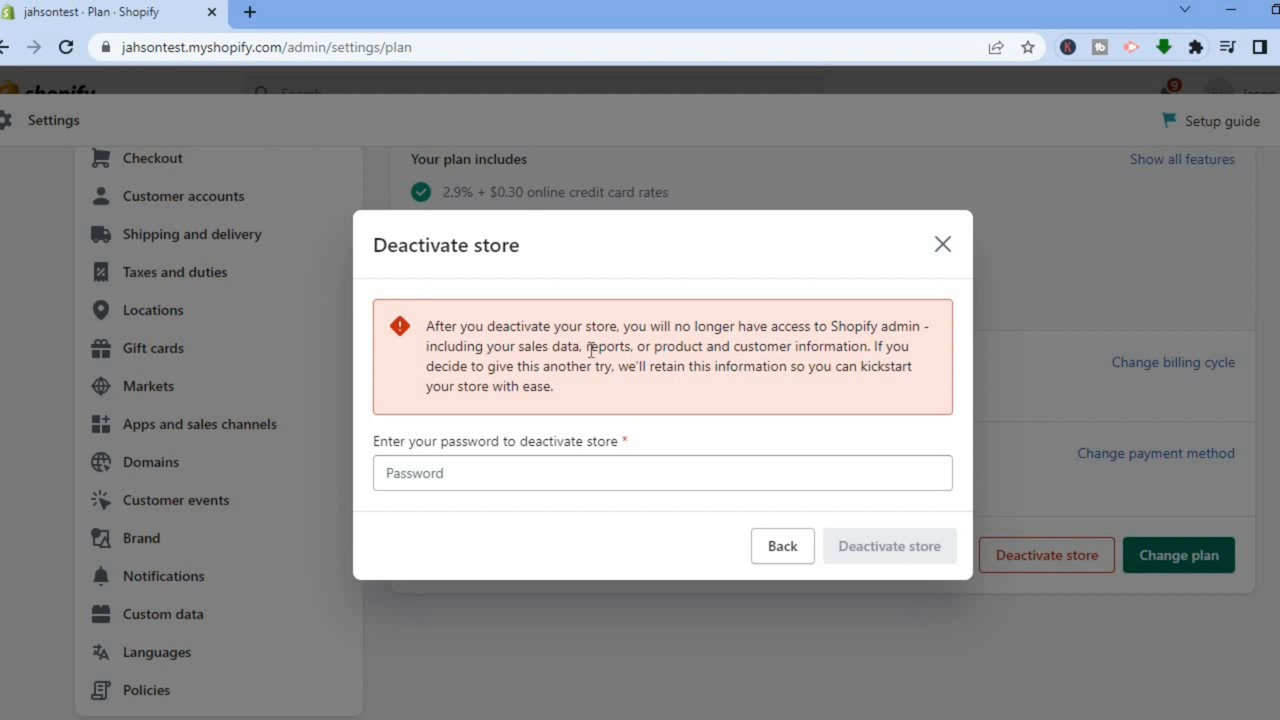
pyautogui.moveTo(717, 349)
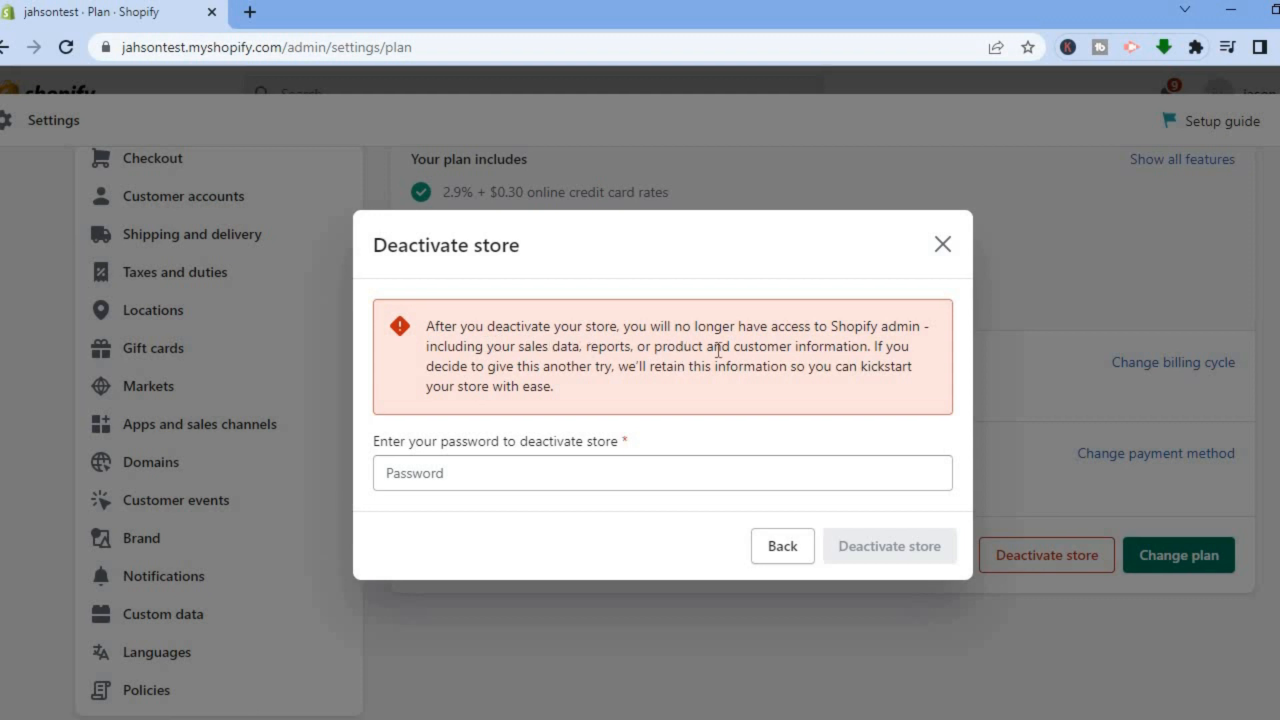
pyautogui.moveTo(589, 365)
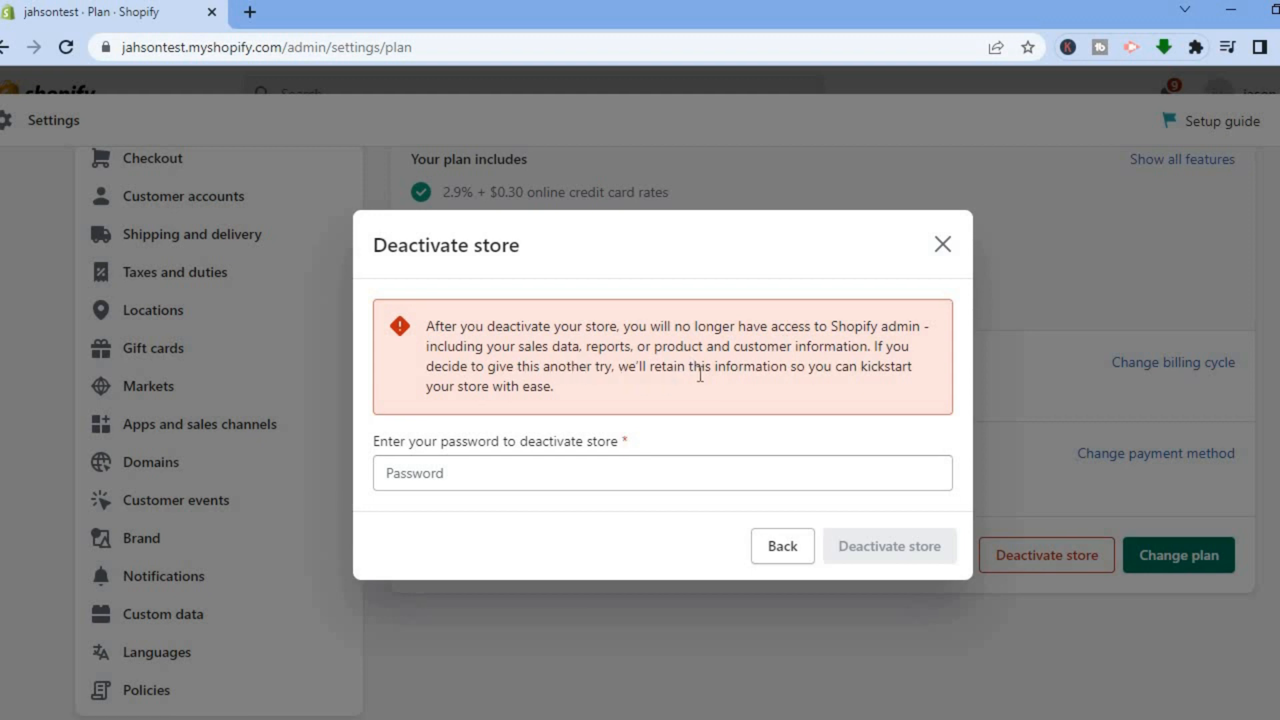
pyautogui.moveTo(814, 384)
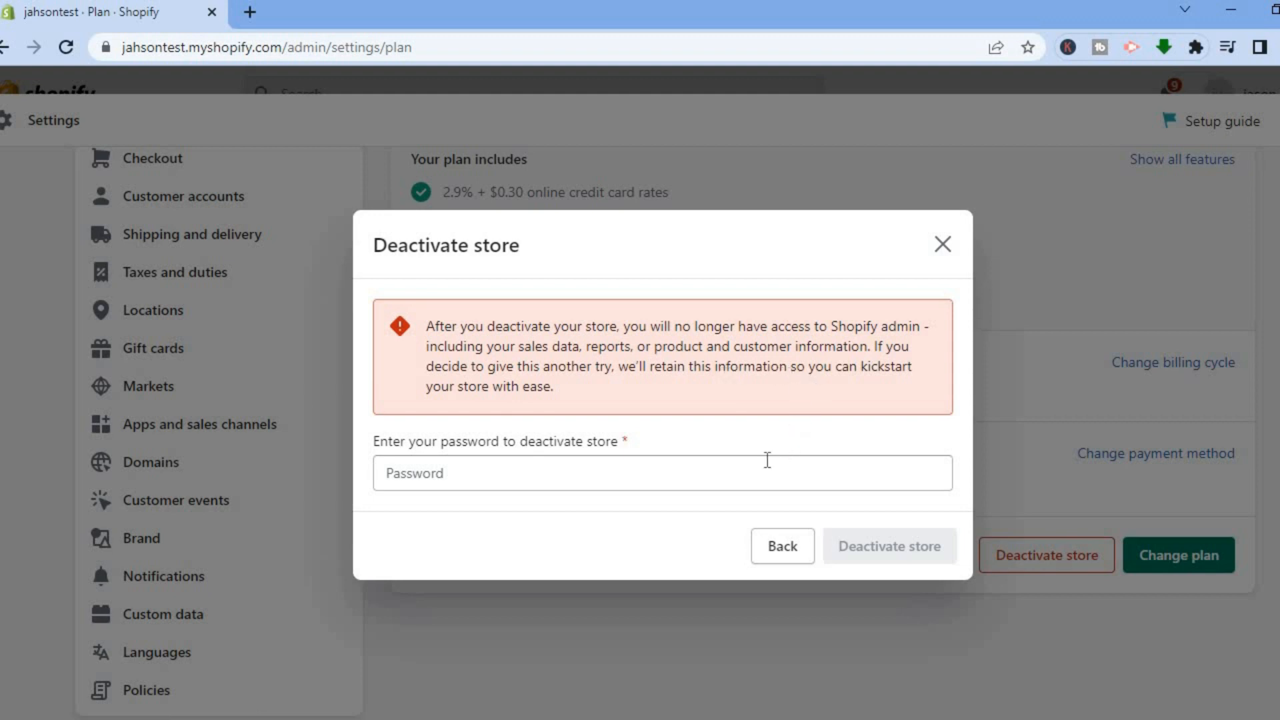
pyautogui.click(662, 473)
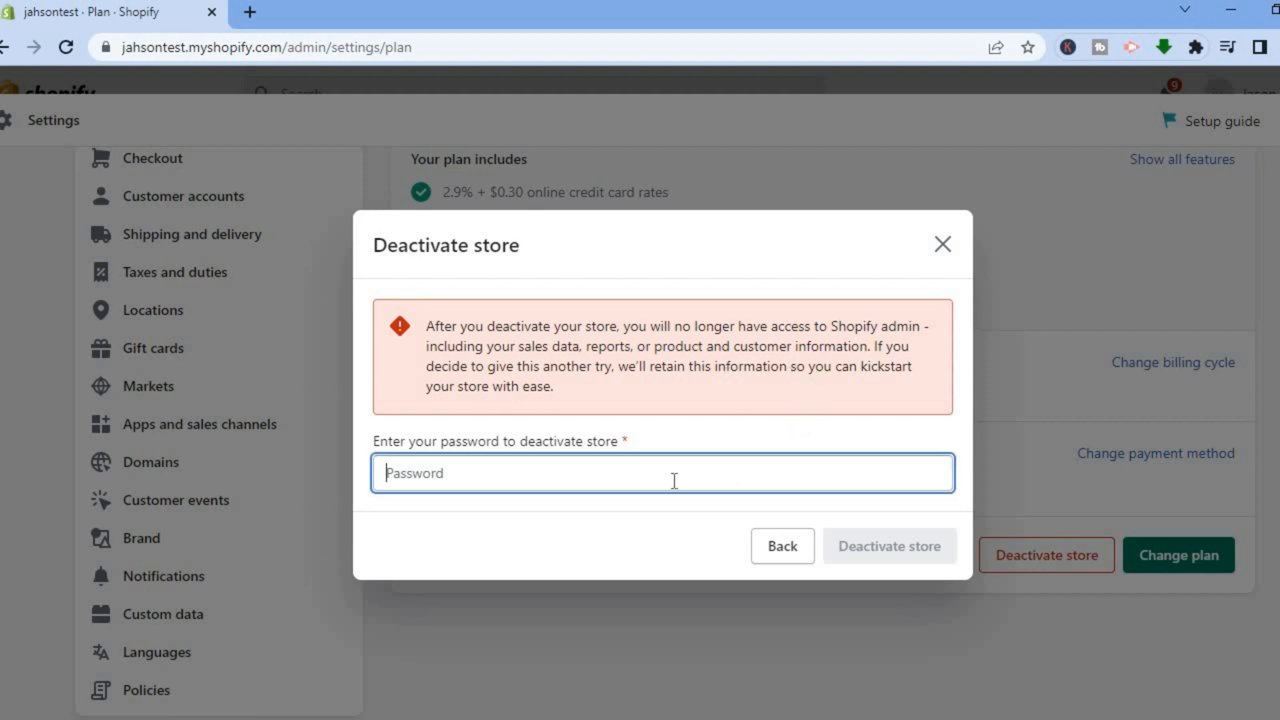